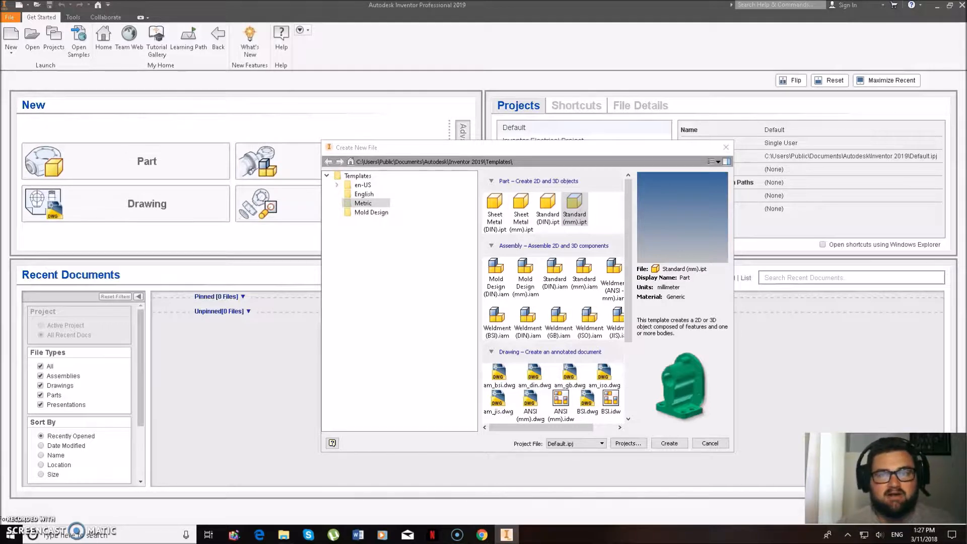
mouse_move(6, 459)
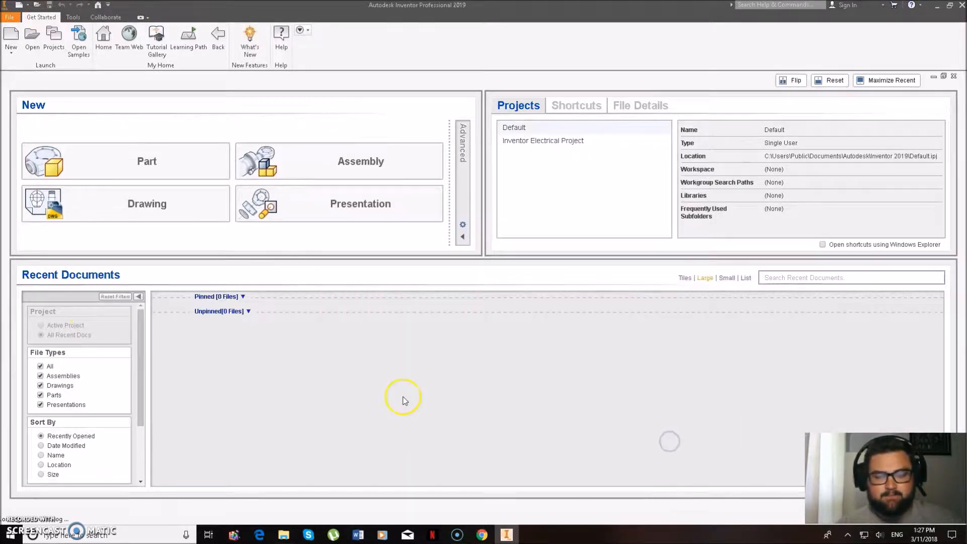
mouse_move(364, 378)
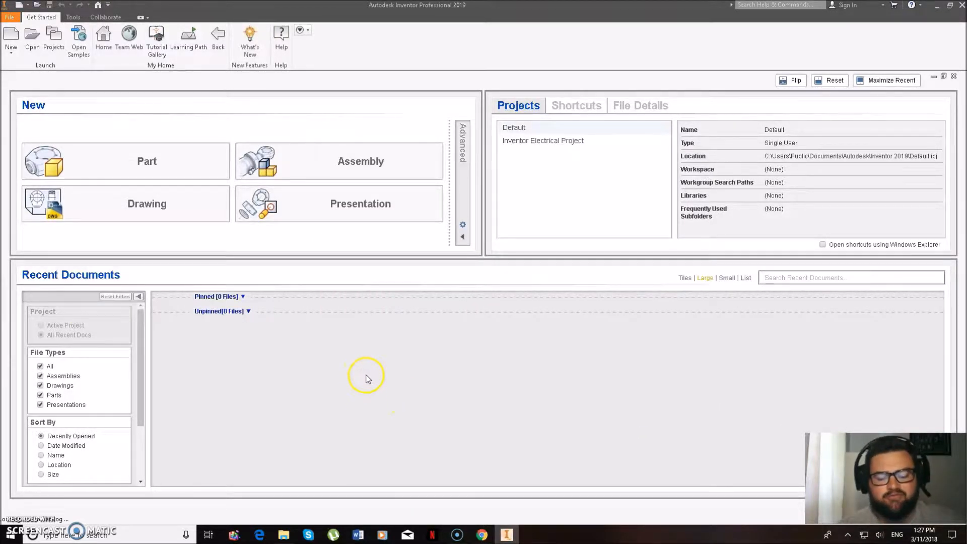
mouse_move(396, 400)
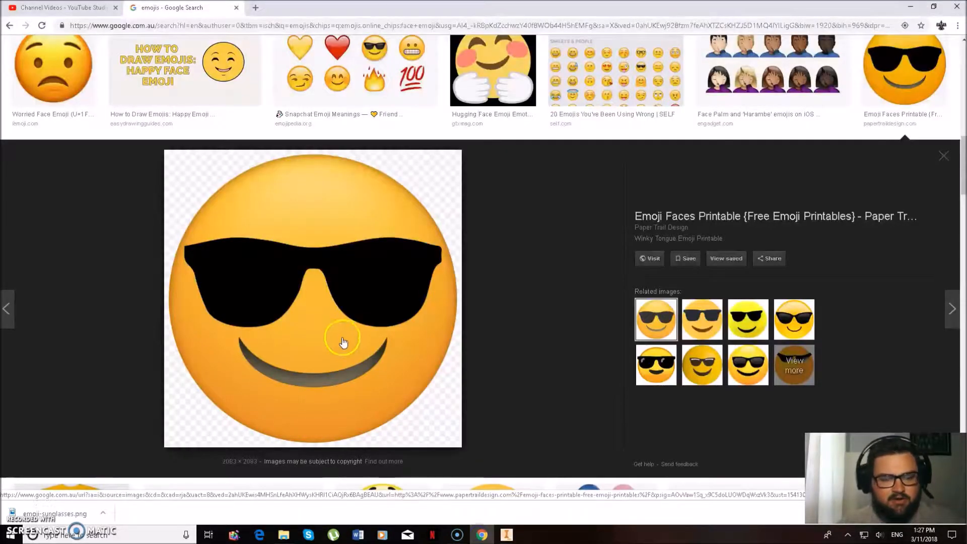
mouse_move(445, 226)
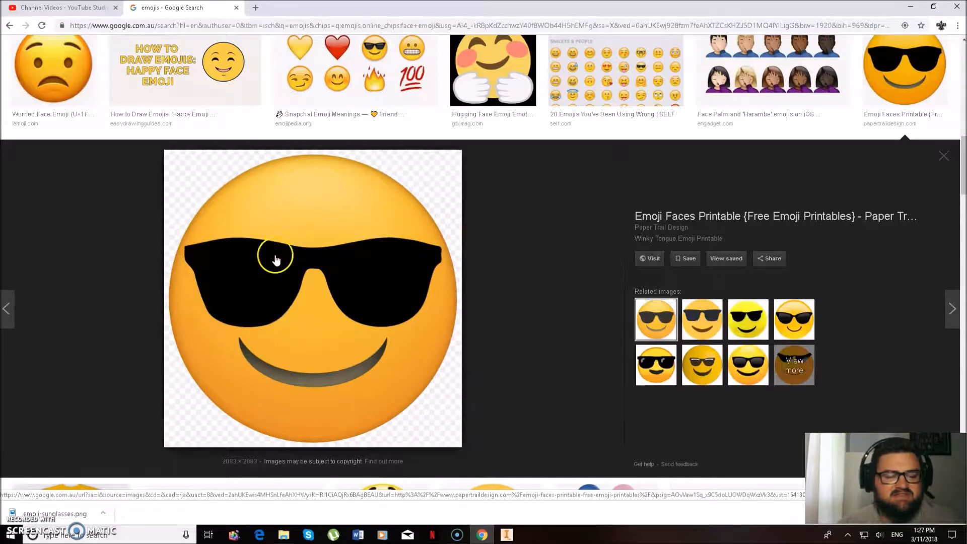
mouse_move(289, 250)
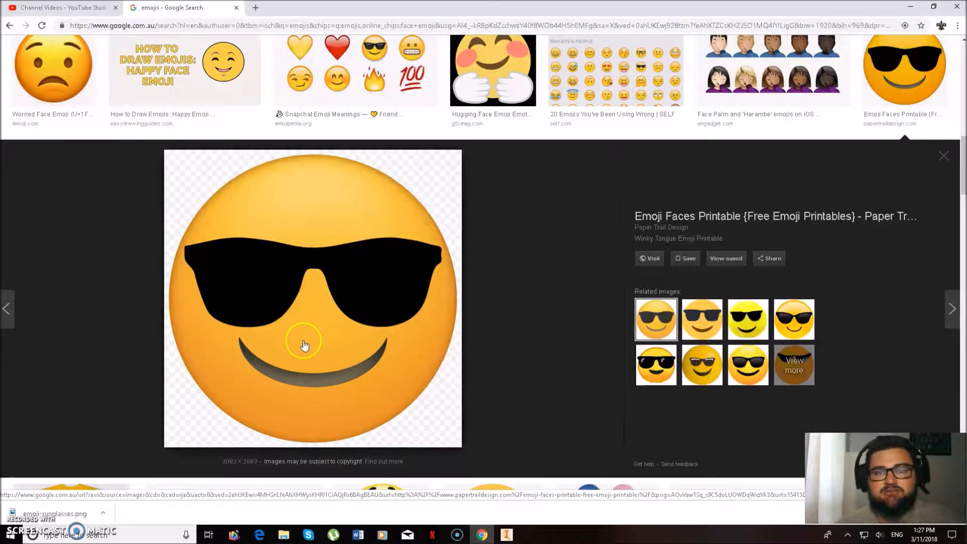
mouse_move(302, 373)
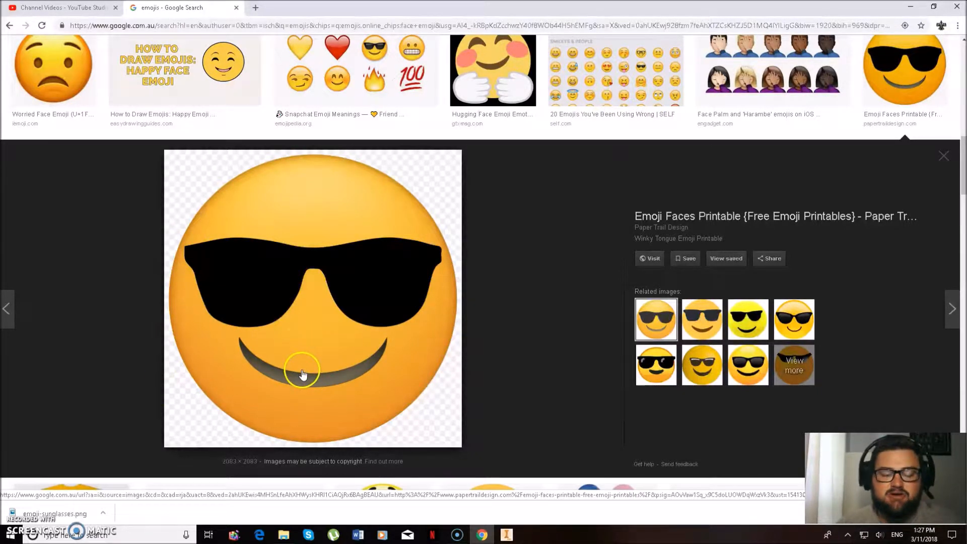
mouse_move(268, 345)
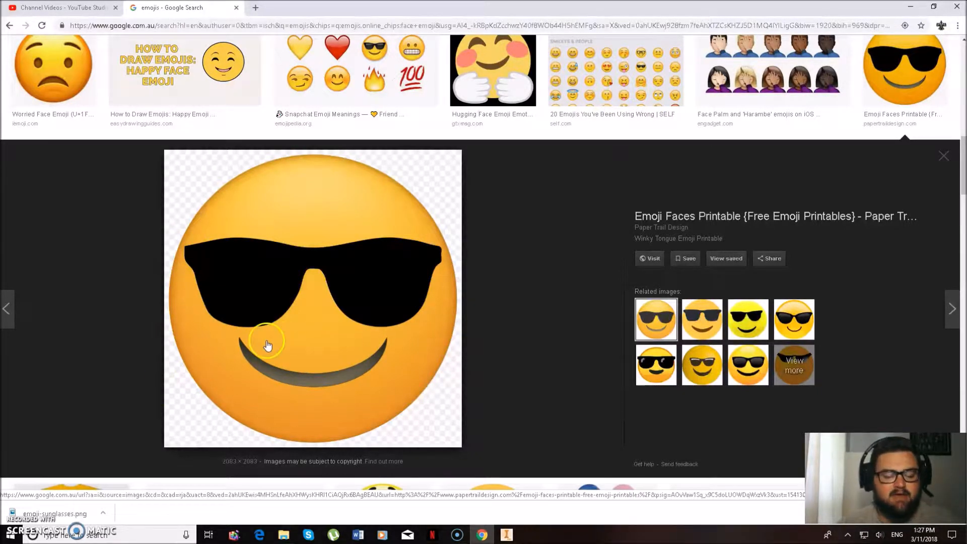
mouse_move(259, 338)
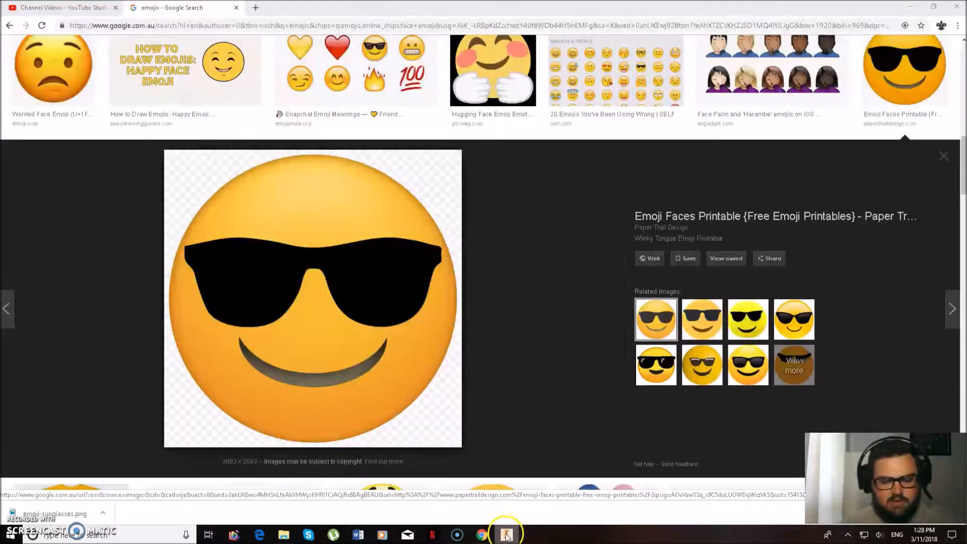
mouse_move(505, 532)
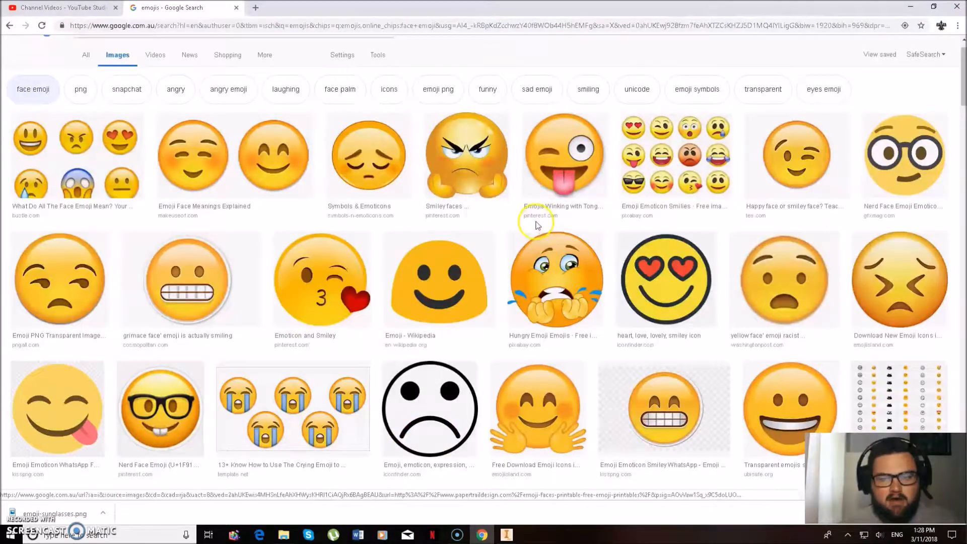
Step: Preview the winking tongue-out emoji in Google Images for design ideas
click(562, 154)
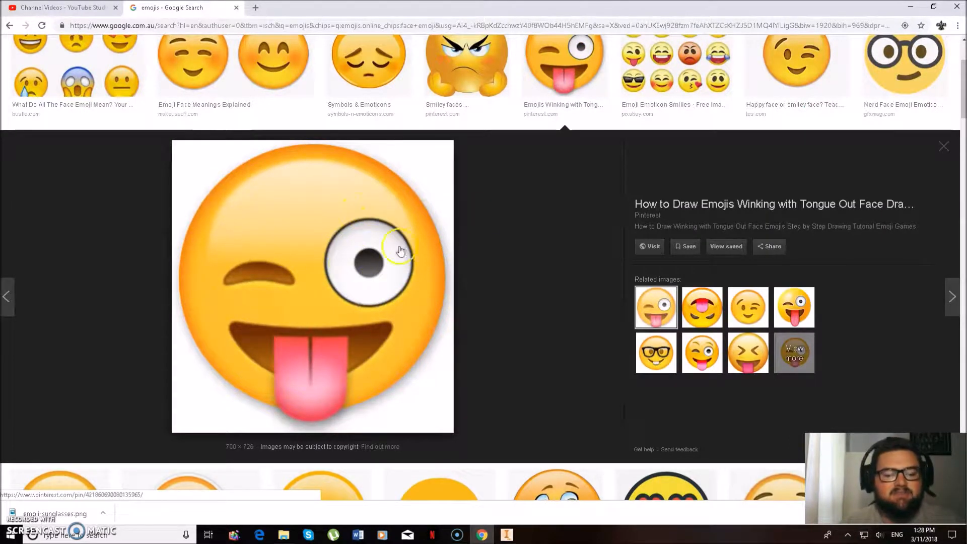
mouse_move(293, 340)
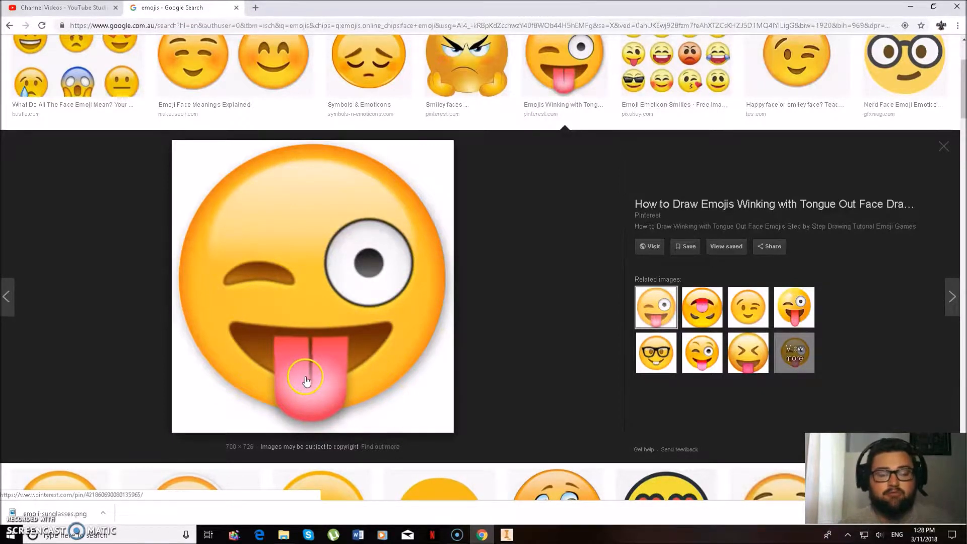
mouse_move(274, 364)
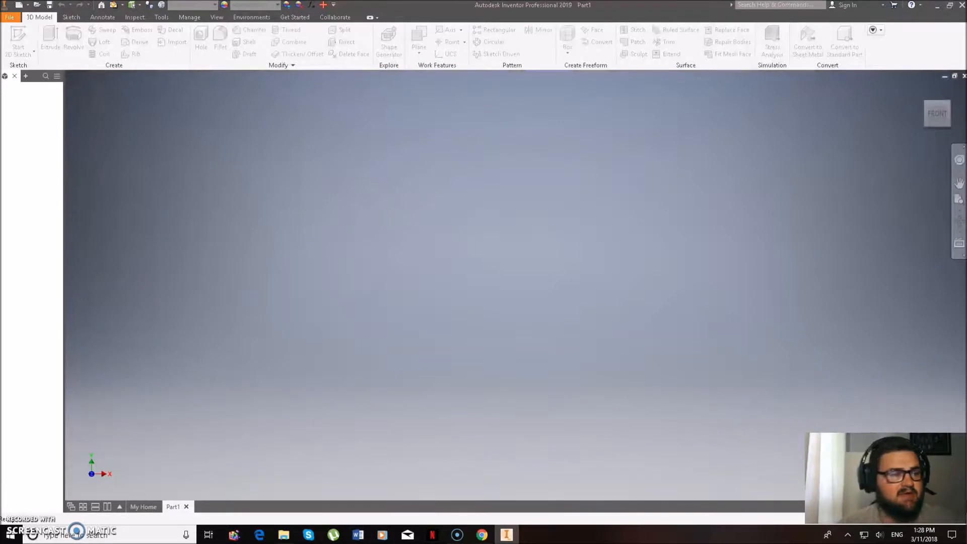
Step: Start a 2D sketch on the XZ (top) origin plane of the new part
click(18, 41)
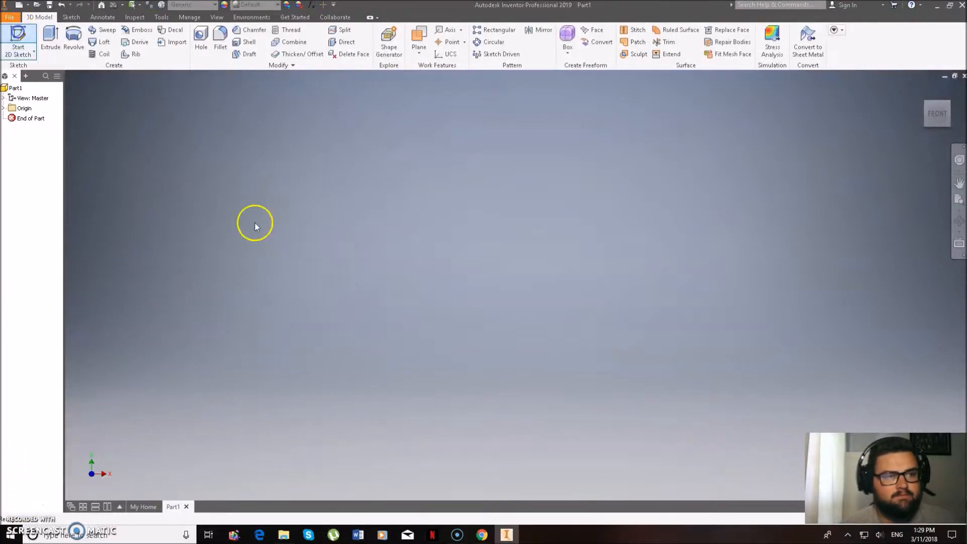
click(18, 37)
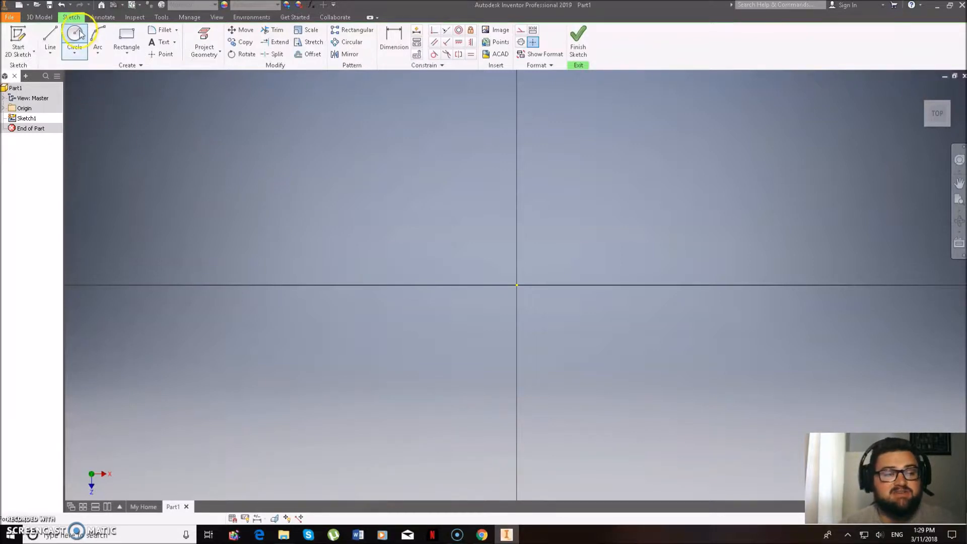
Step: Draw an 80 mm diameter circle centred on the sketch origin
click(73, 35)
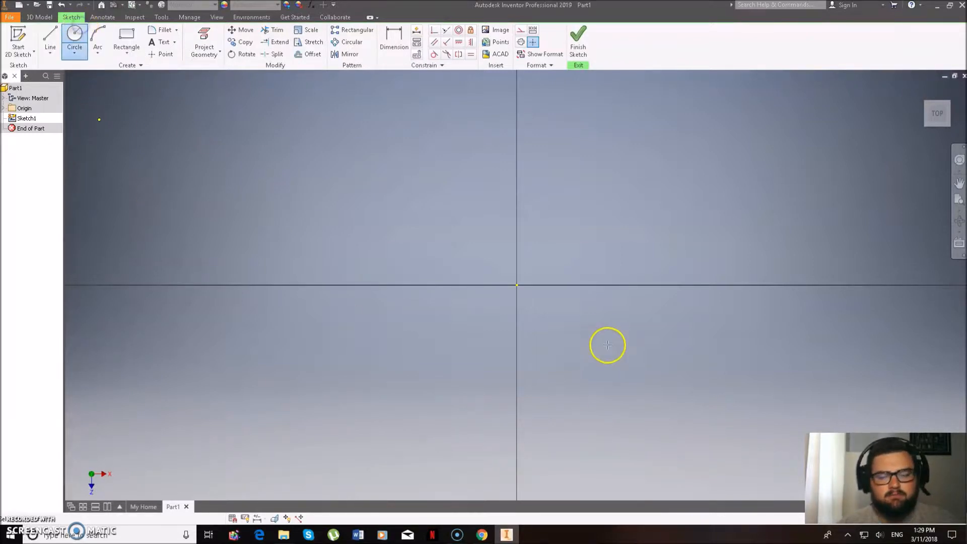
drag(516, 285, 664, 323)
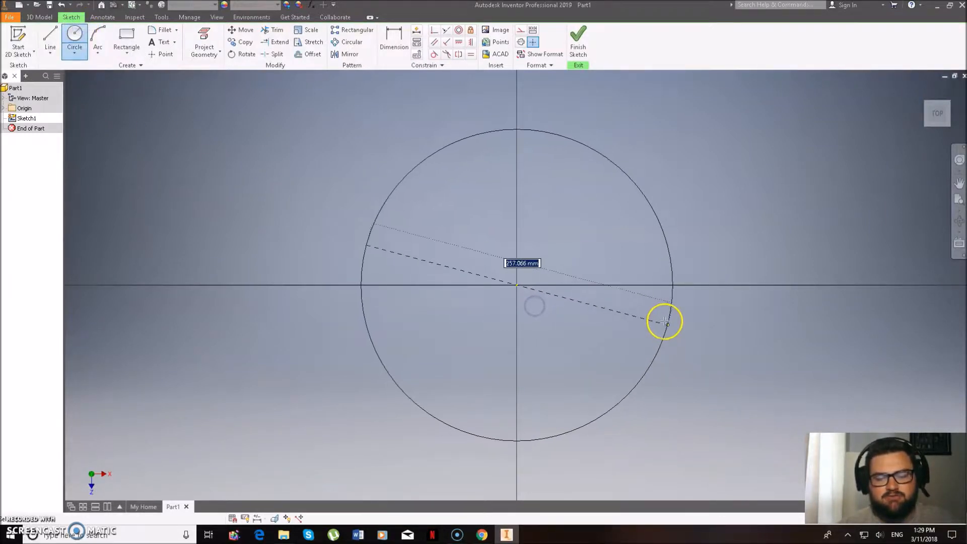
drag(663, 322, 727, 279)
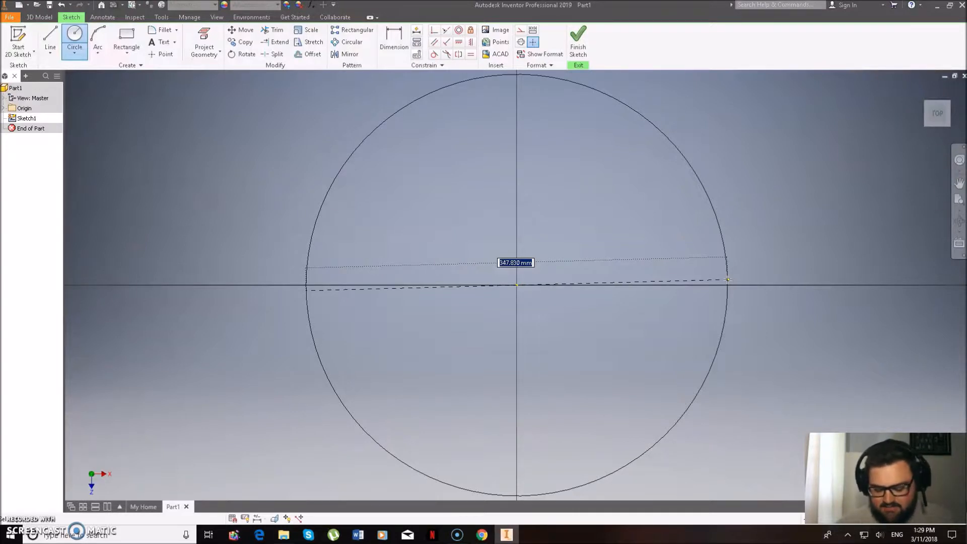
text(80)
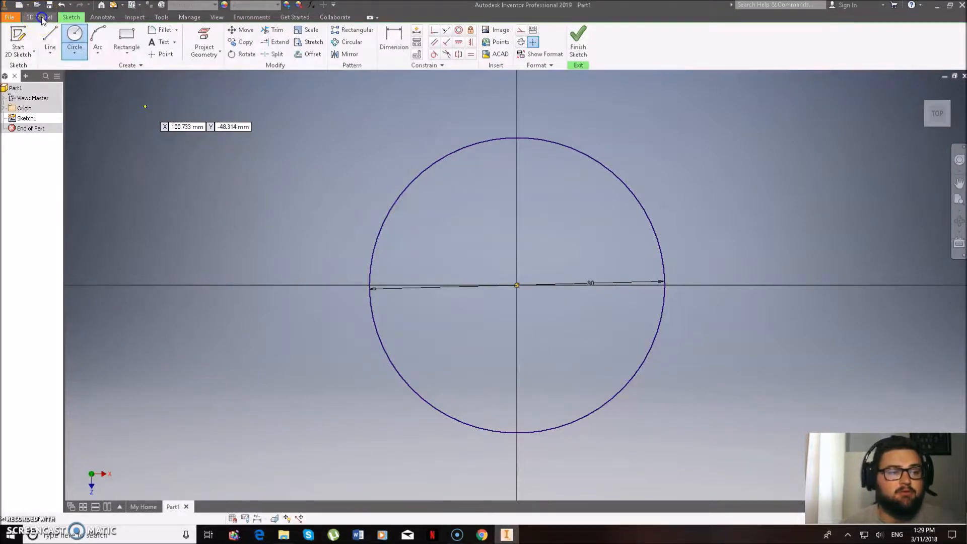
Step: Extrude the circle 5 mm into a solid disc (Extrusion1)
click(38, 17)
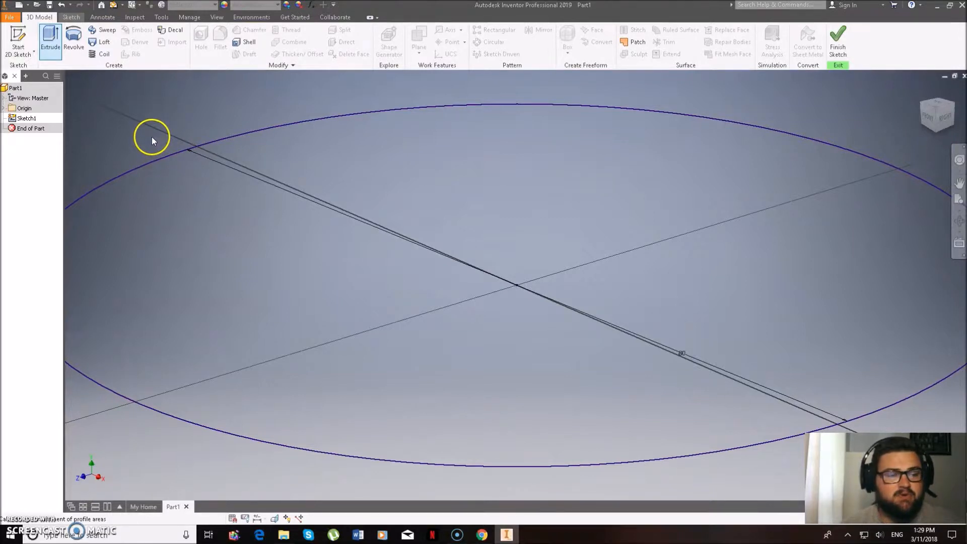
click(51, 47)
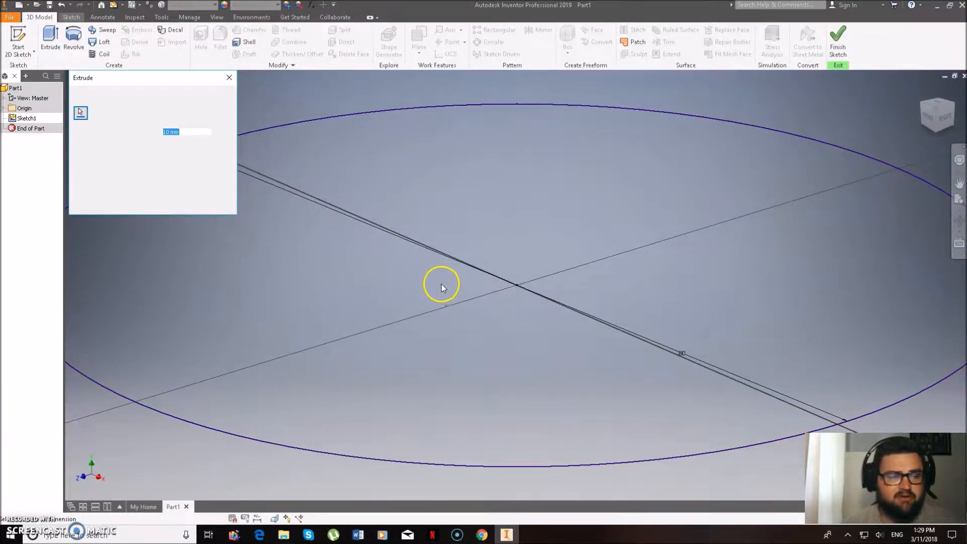
click(441, 284)
text(5)
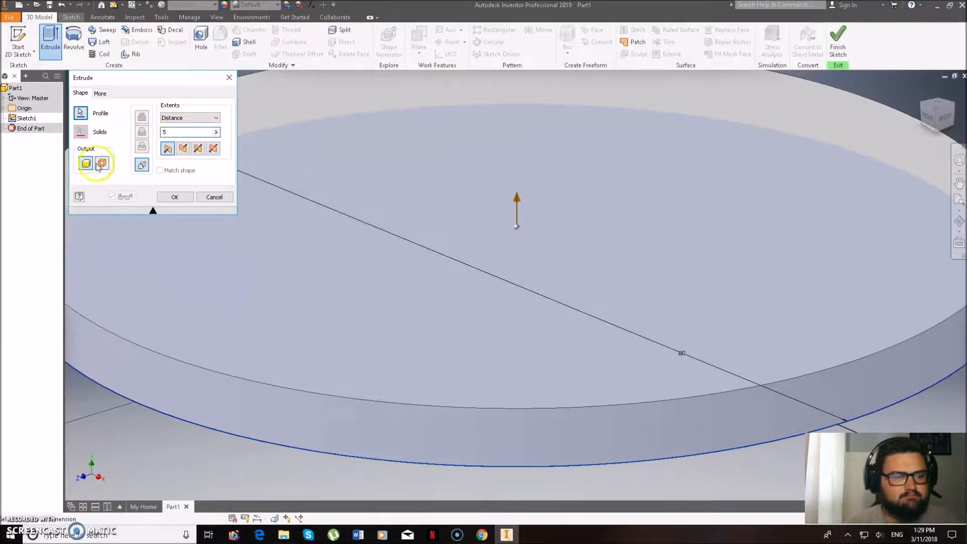
click(174, 196)
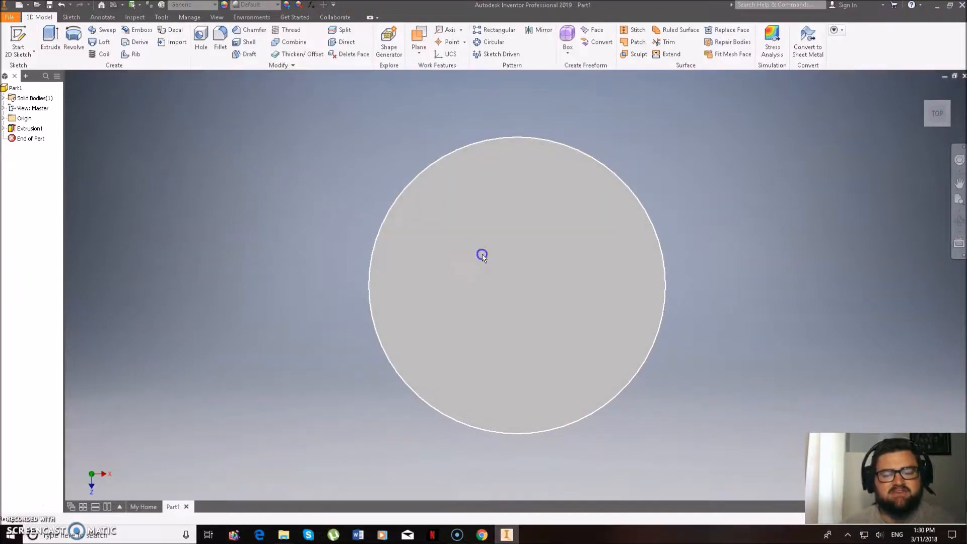
Step: Create a sketch on the disc's top face and start inserting an image
click(482, 255)
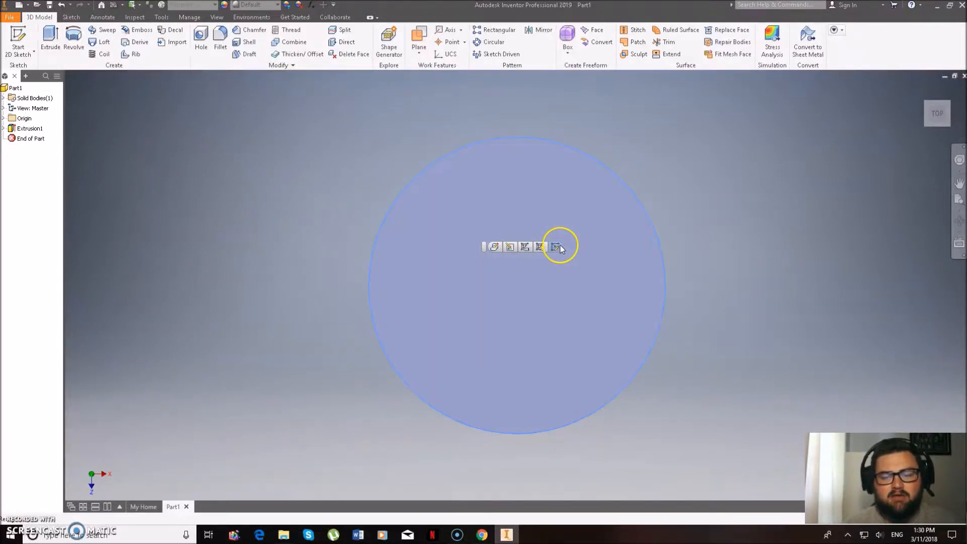
click(554, 247)
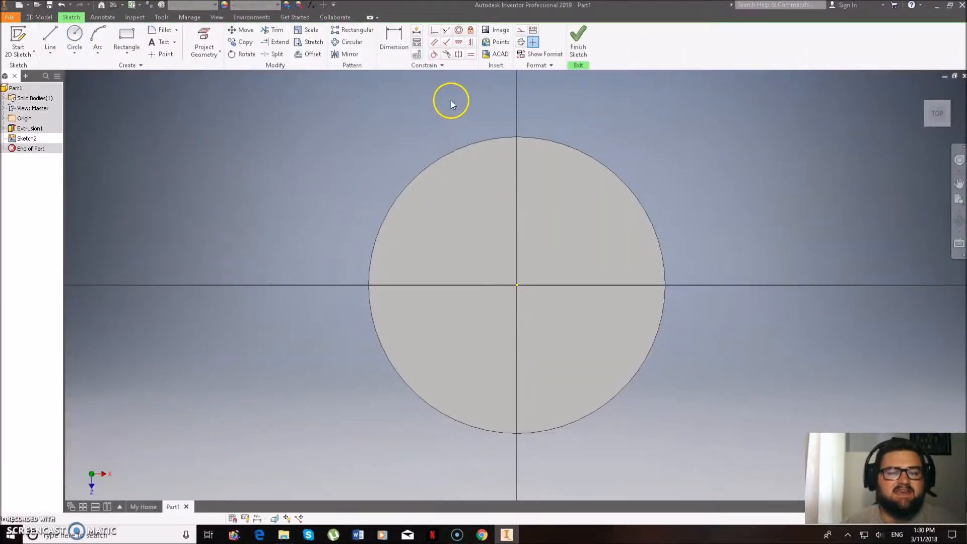
mouse_move(446, 86)
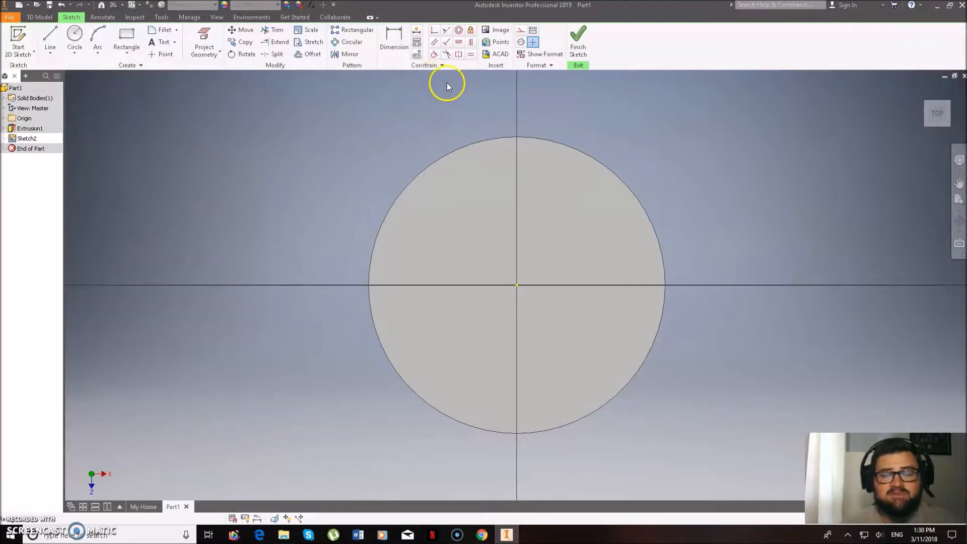
mouse_move(500, 29)
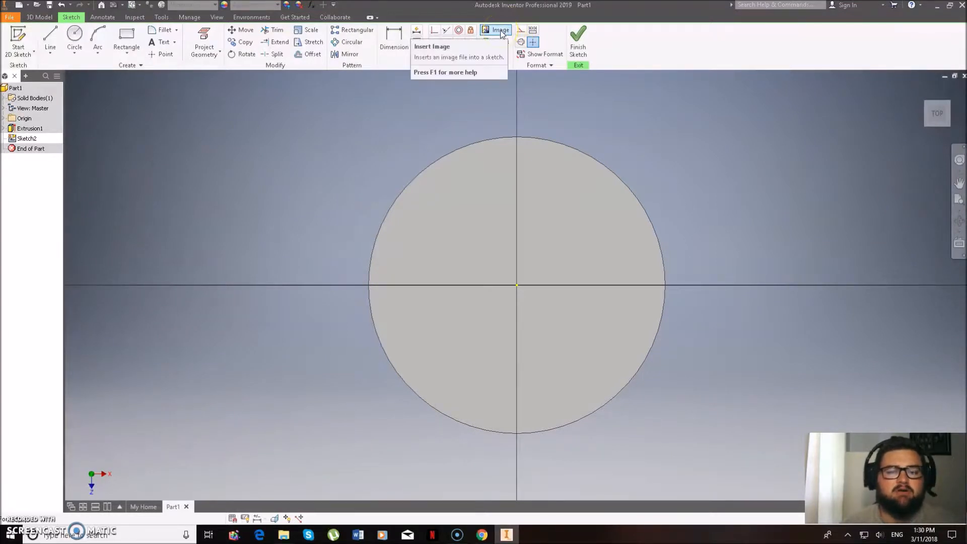
click(501, 29)
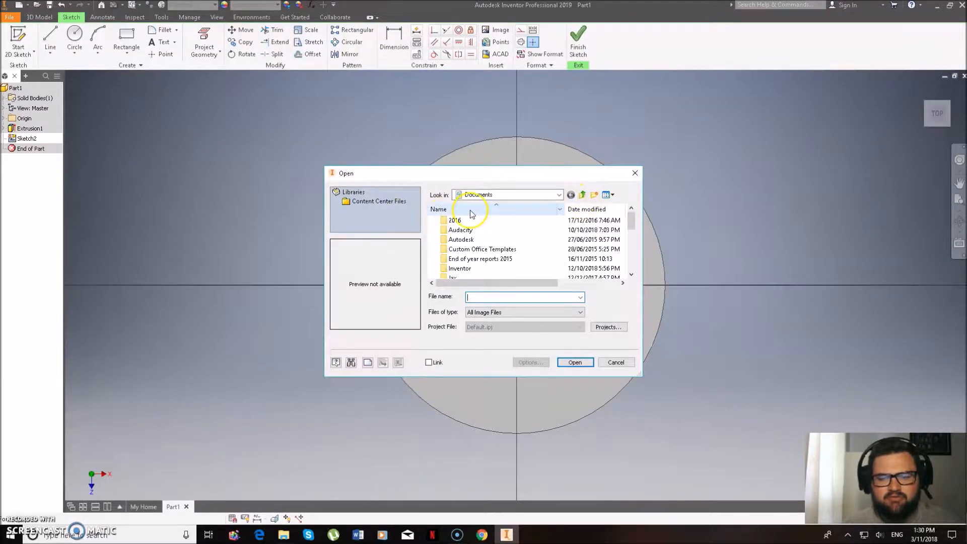
Step: Browse to the Desktop and insert the emoji-sunglasses picture
click(556, 194)
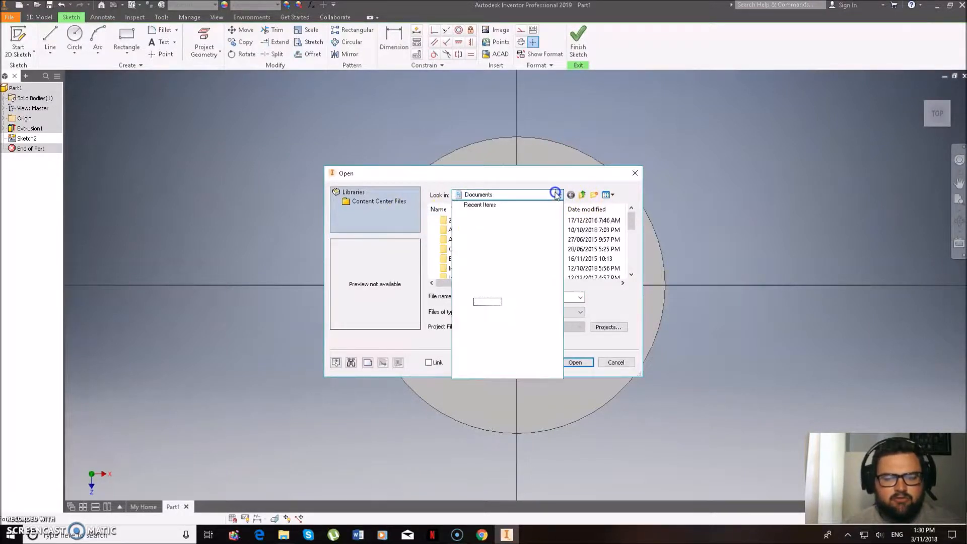
click(558, 195)
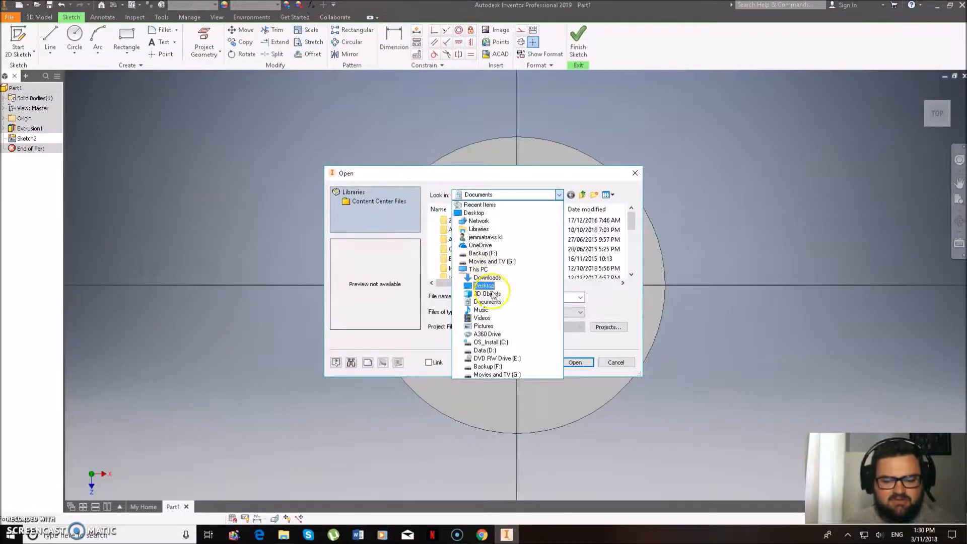
click(484, 285)
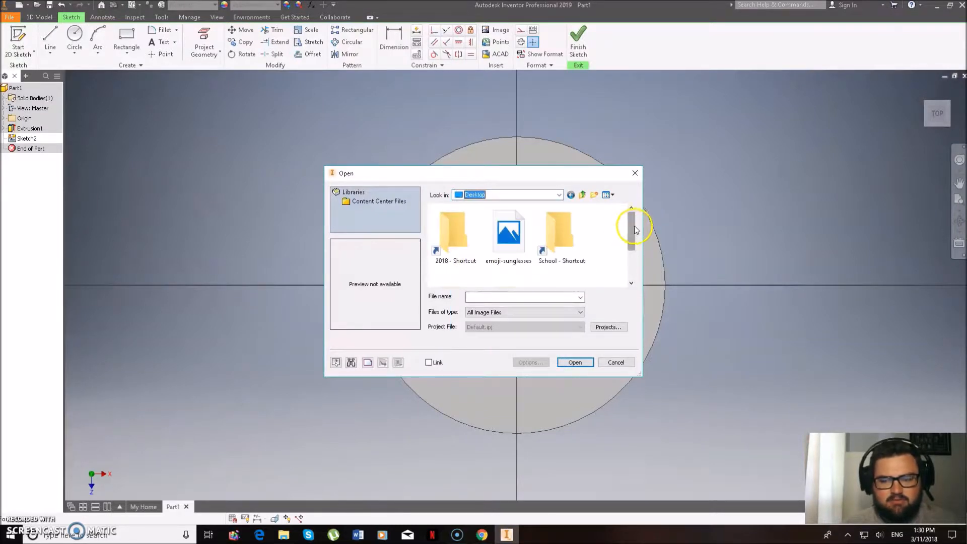
click(508, 231)
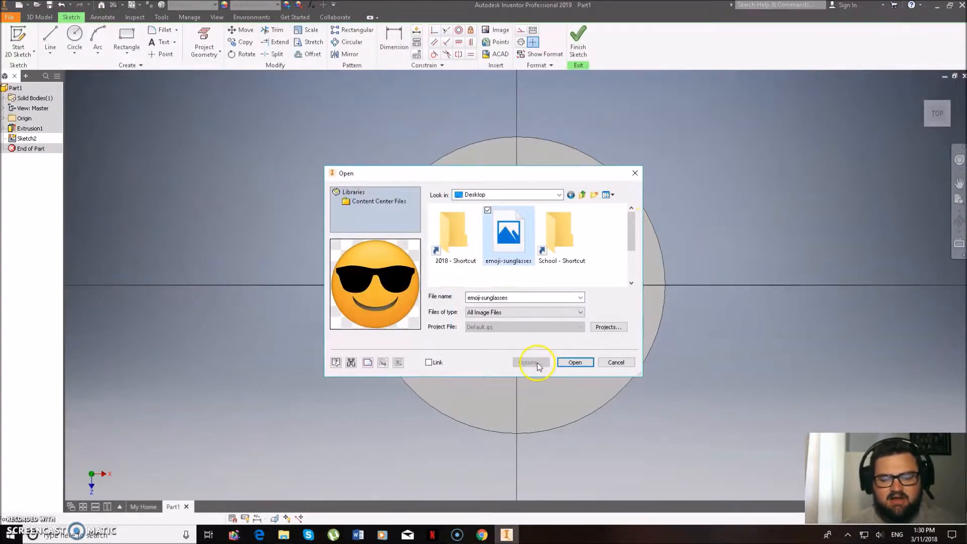
click(574, 362)
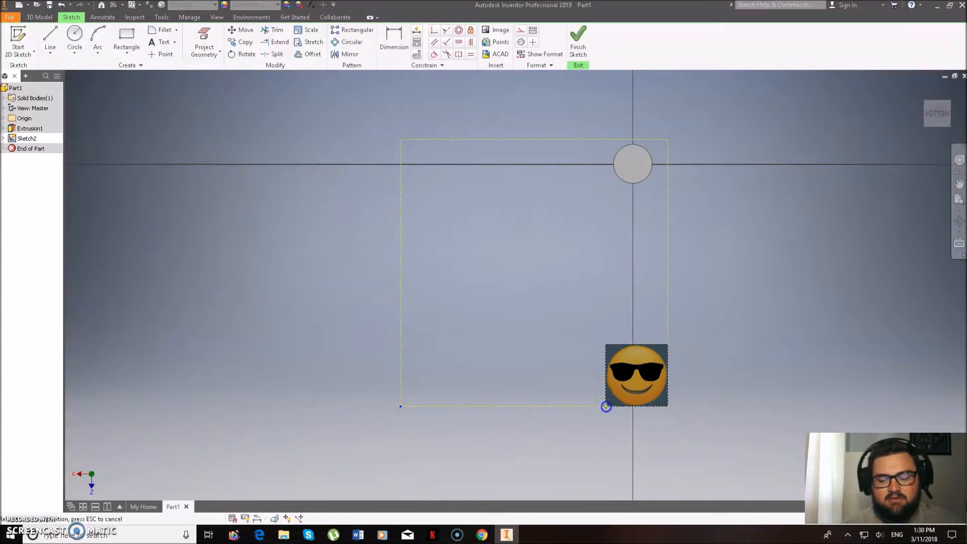
Step: Place the emoji picture enlarged and centred over the disc, viewed from the top
drag(605, 406, 634, 168)
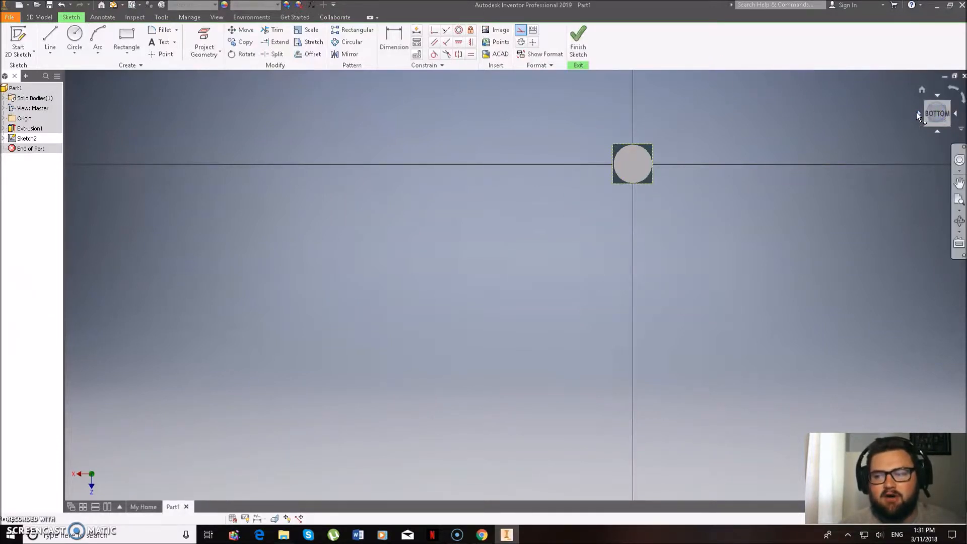
click(918, 115)
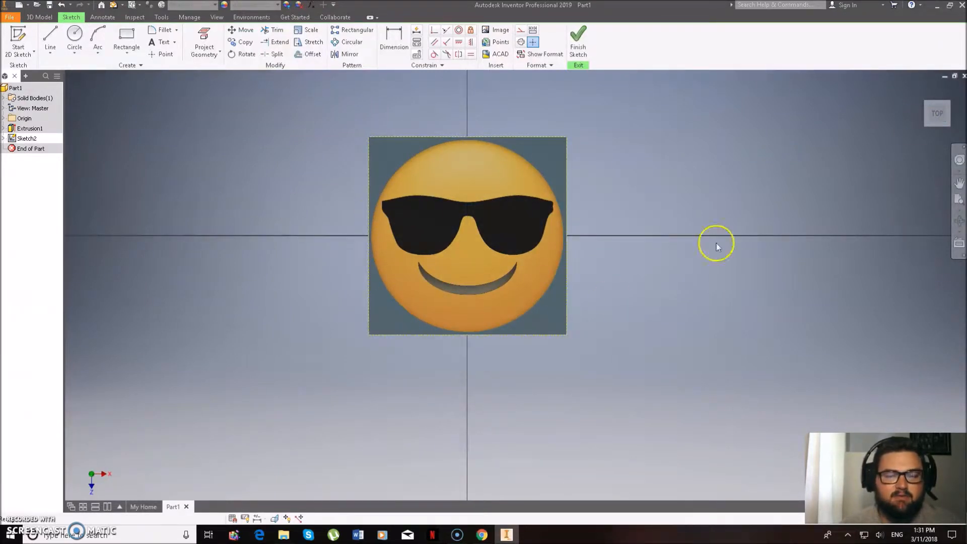
click(955, 116)
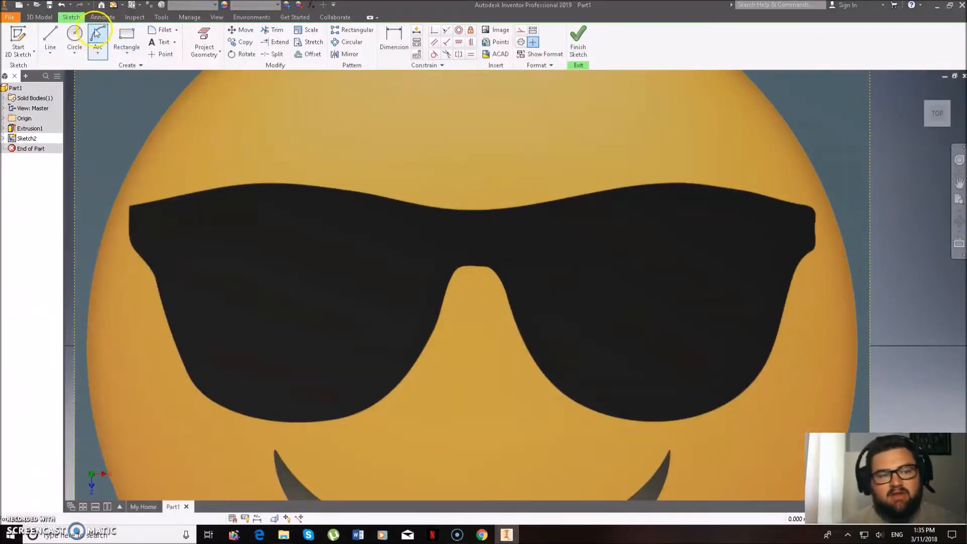
Step: Trace the top edge of the sunglasses with arcs over the image
click(97, 37)
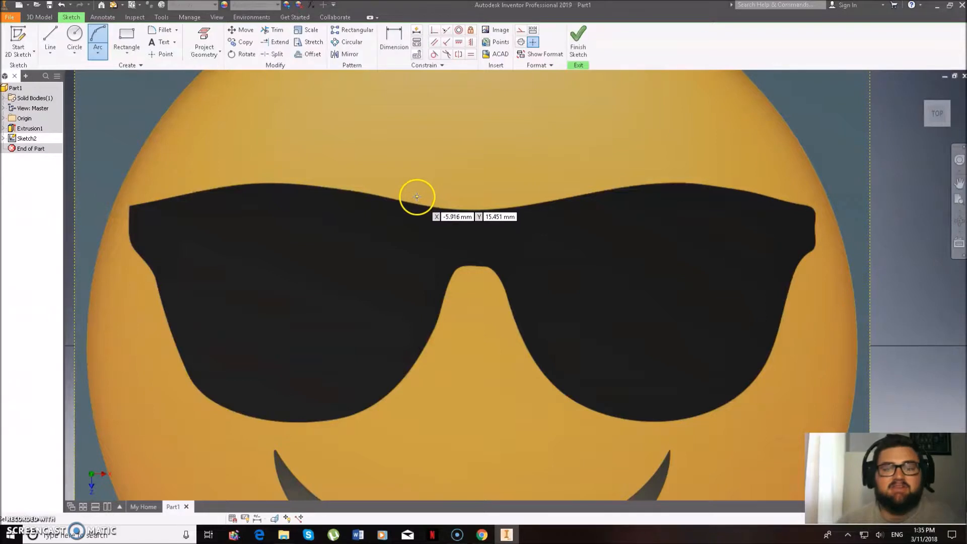
mouse_move(502, 216)
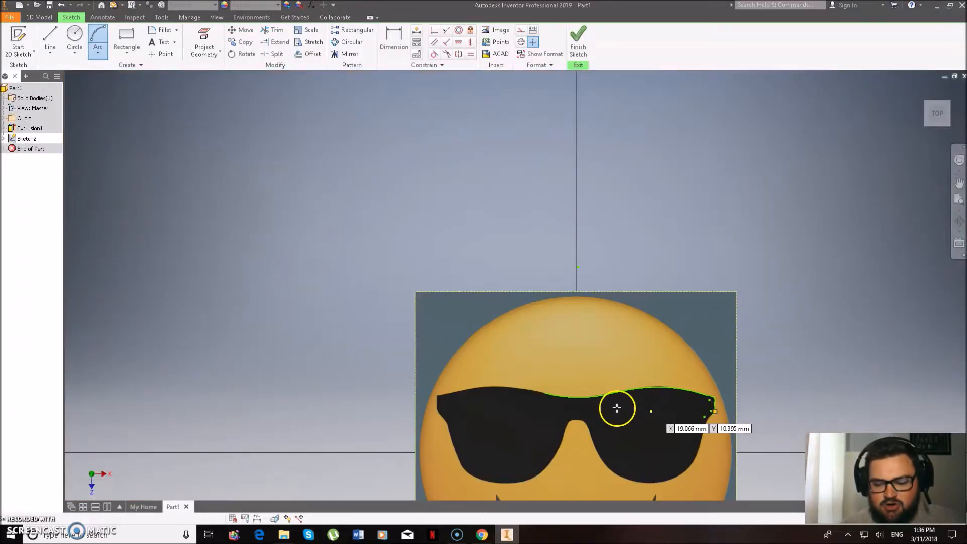
scroll(down, 3)
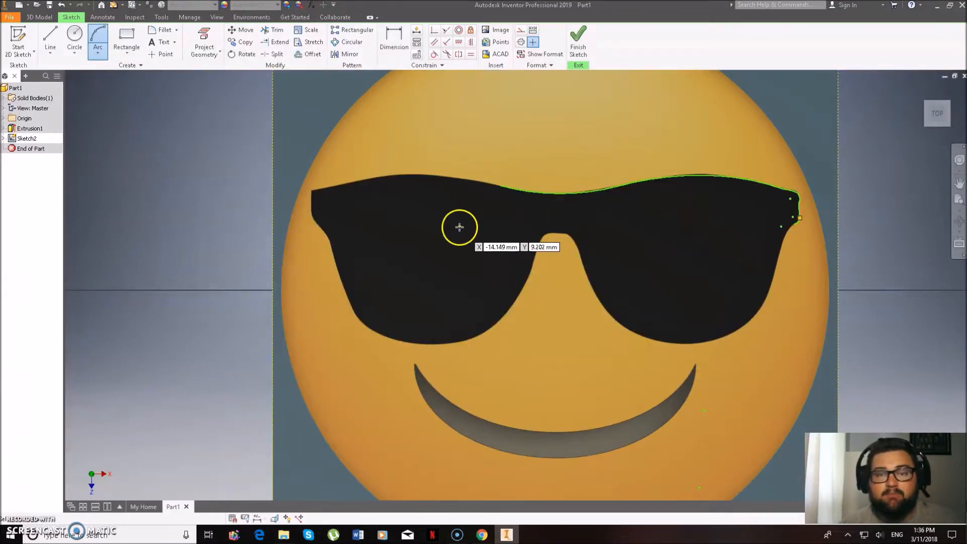
mouse_move(322, 223)
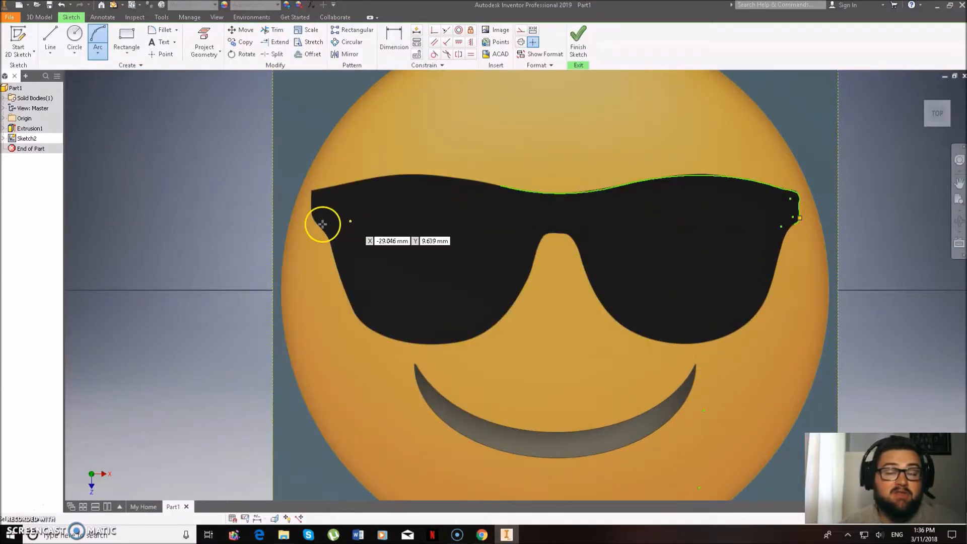
mouse_move(435, 383)
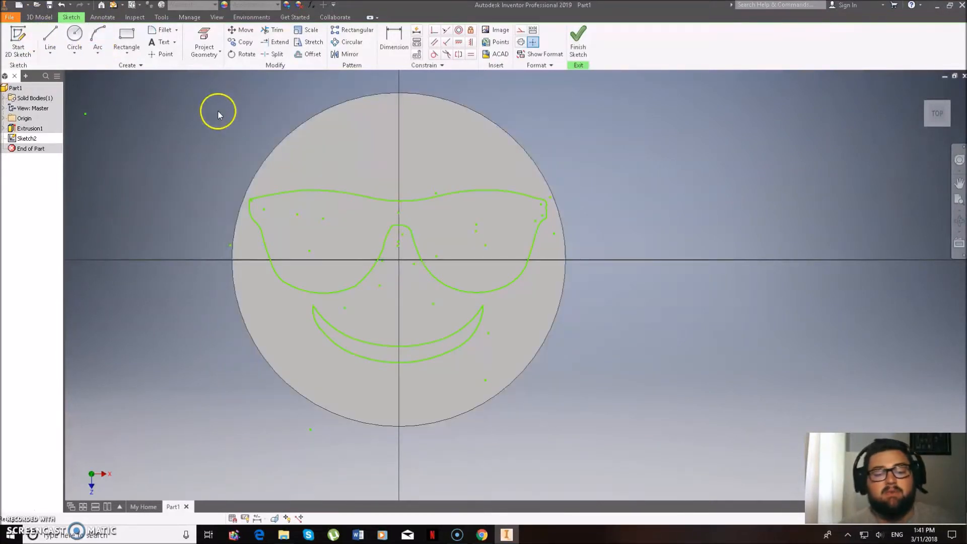
mouse_move(107, 168)
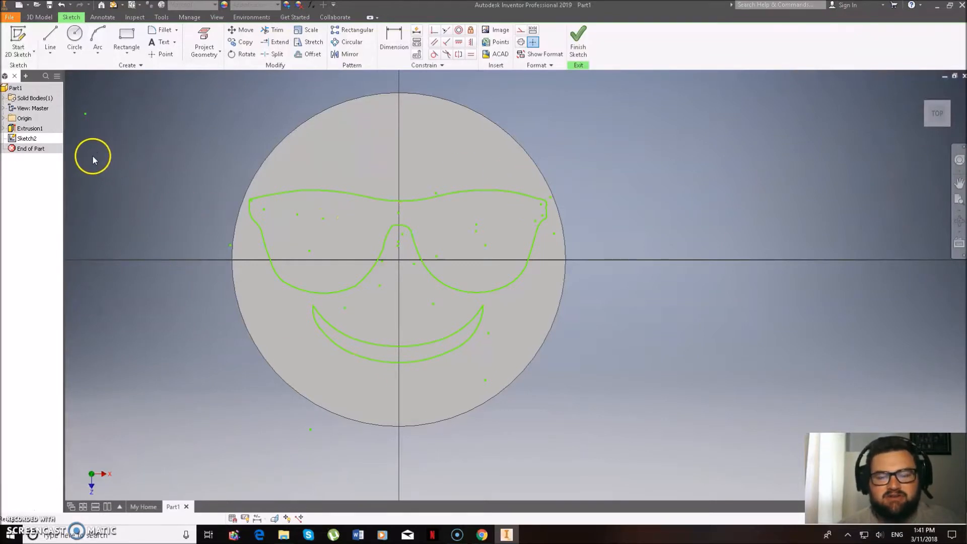
mouse_move(137, 175)
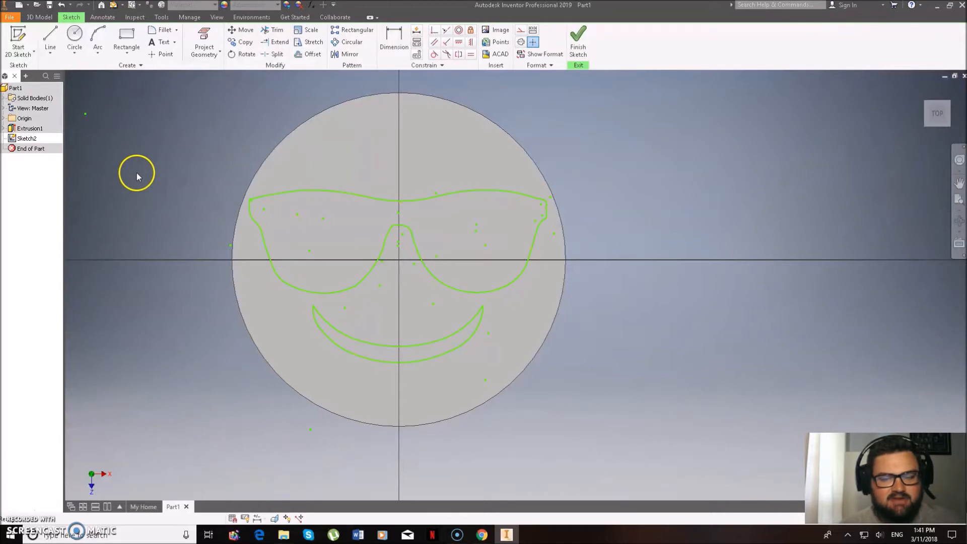
mouse_move(138, 194)
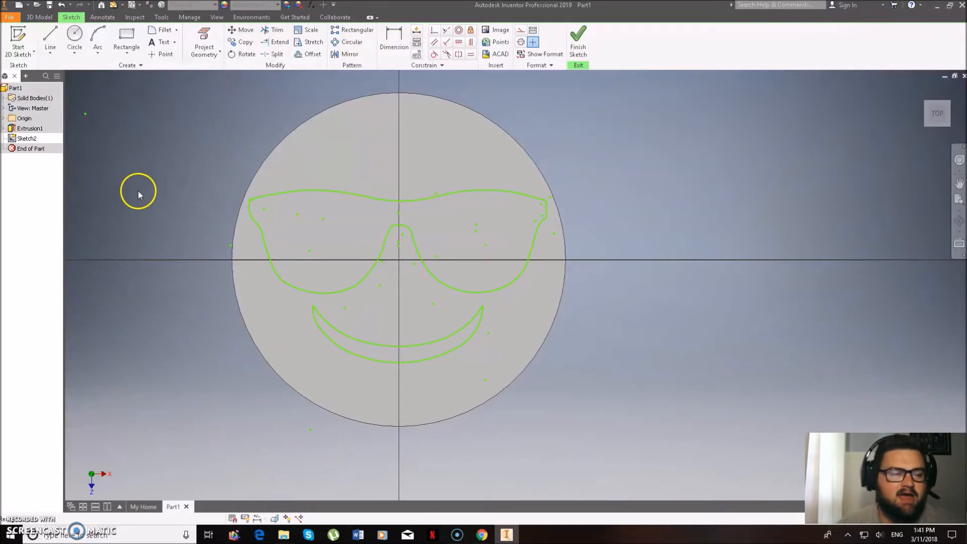
Step: Extrude the sunglasses and smile profiles with a 2.5 mm distance
click(39, 17)
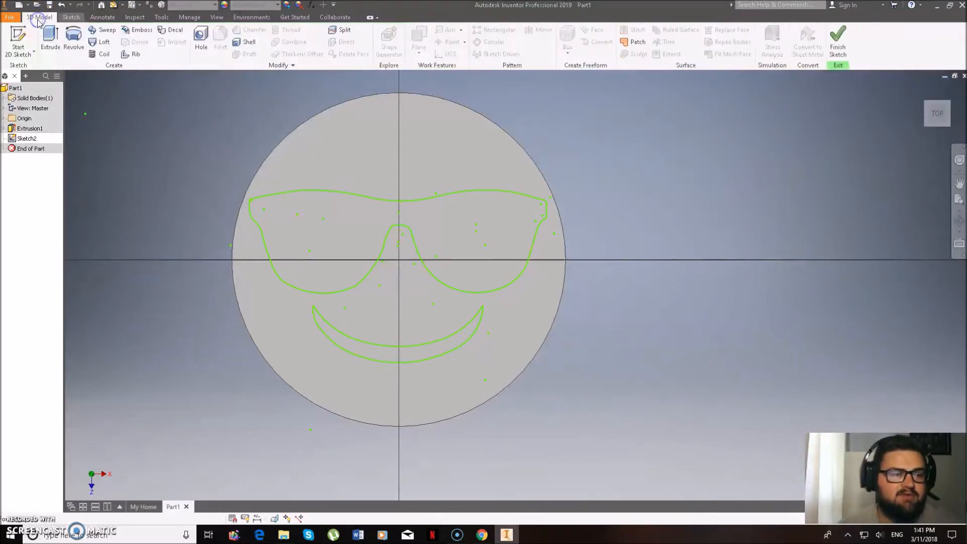
click(50, 43)
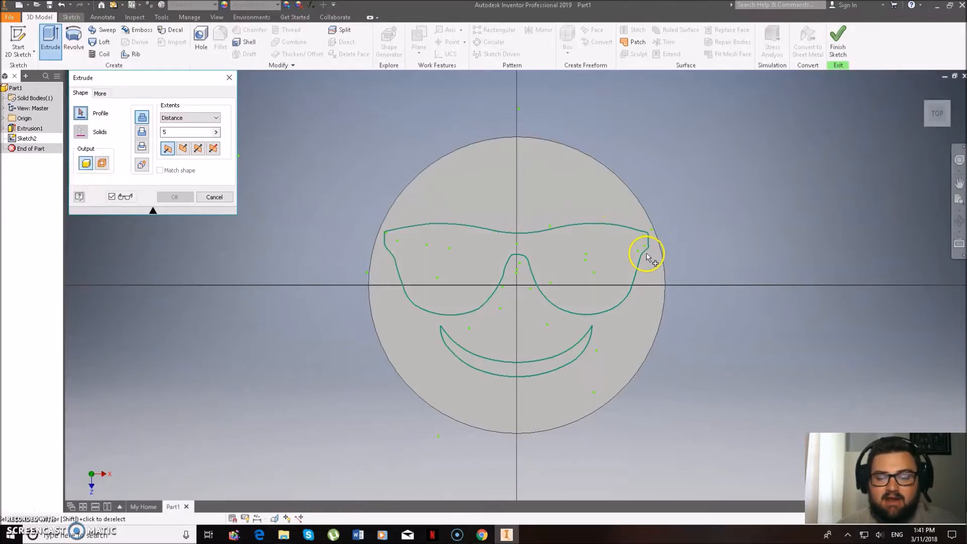
mouse_move(508, 238)
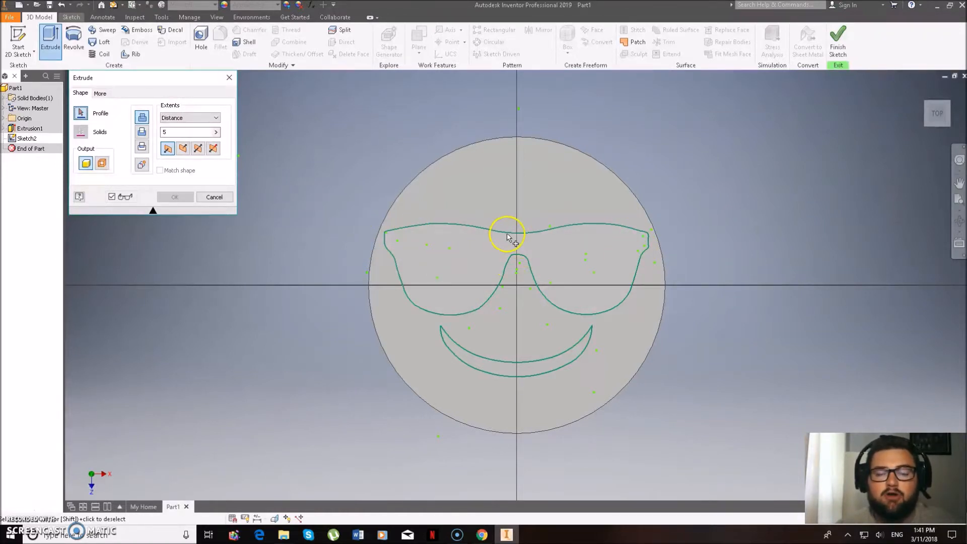
mouse_move(580, 256)
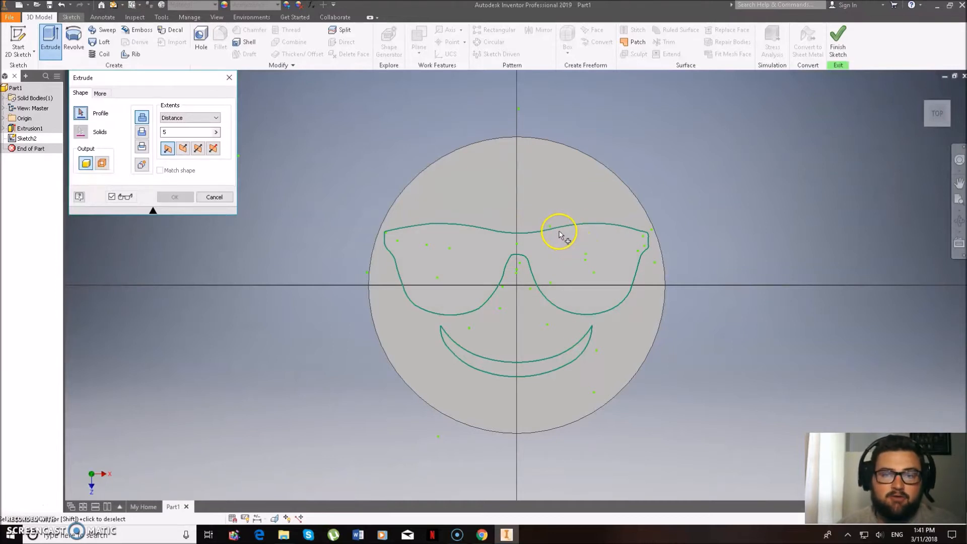
click(452, 247)
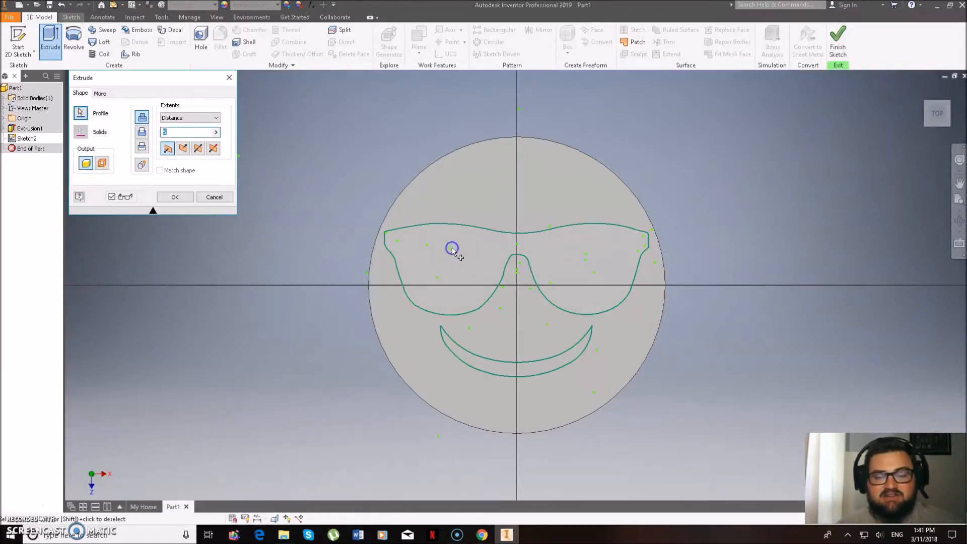
text(5)
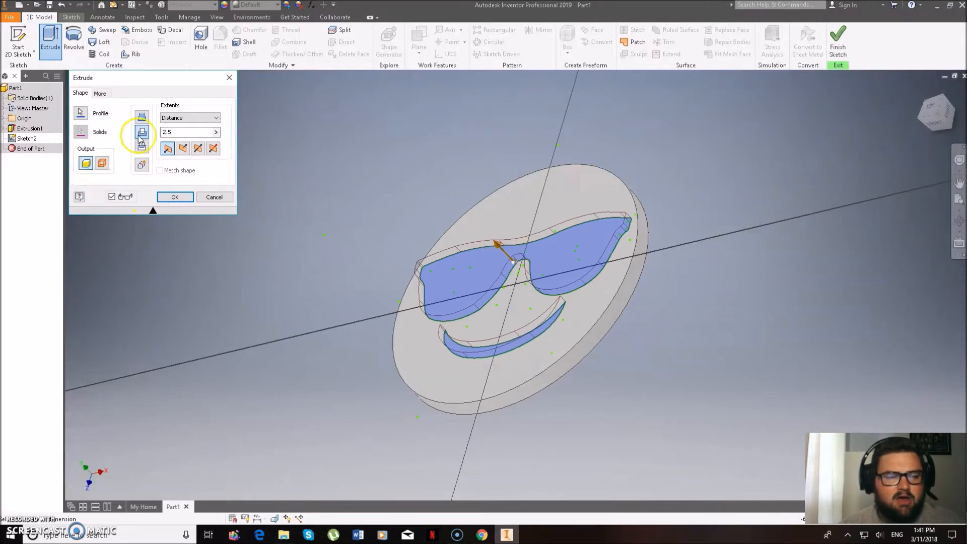
Step: Make the extrusion a cut flipped into the coaster face and confirm Extrusion2
click(182, 148)
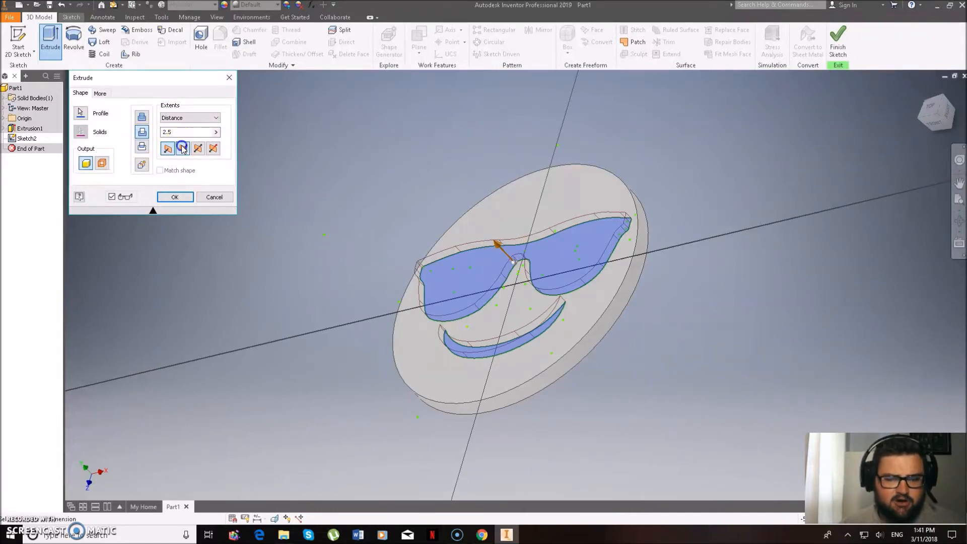
click(182, 148)
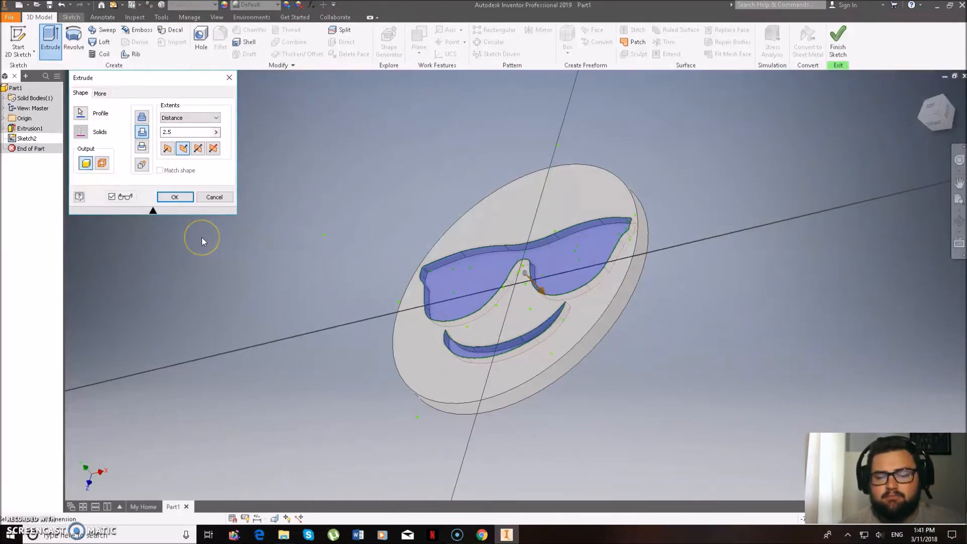
mouse_move(665, 245)
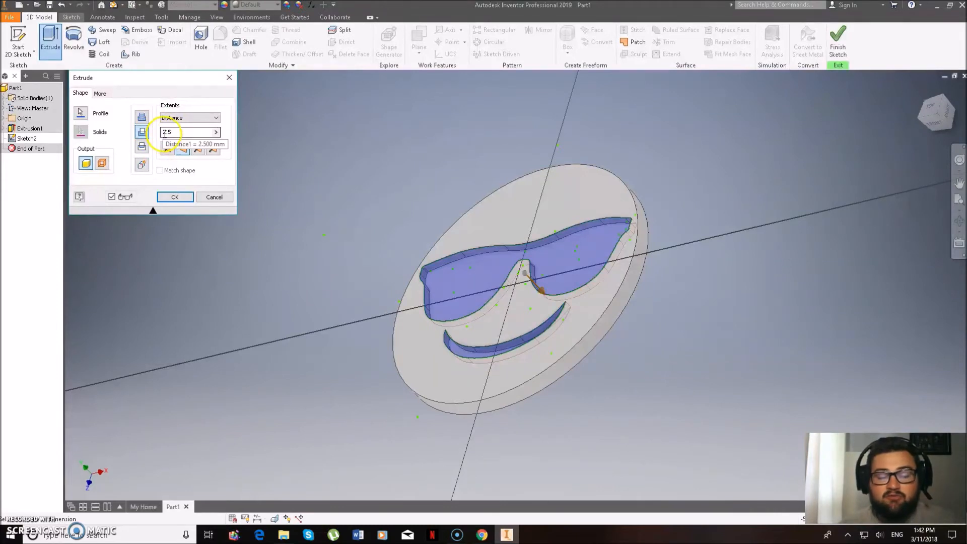
click(175, 196)
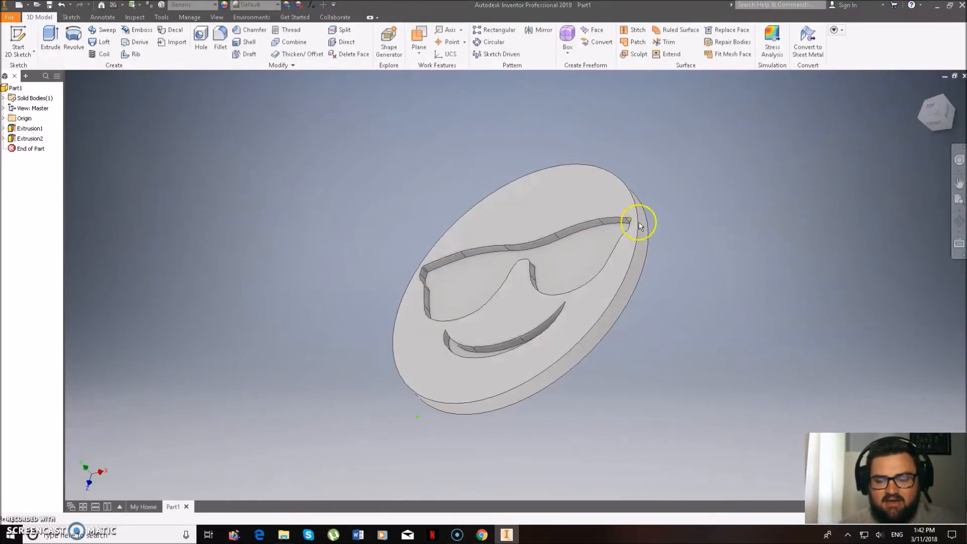
Step: View the finished coaster straight on from the top via the ViewCube
click(937, 113)
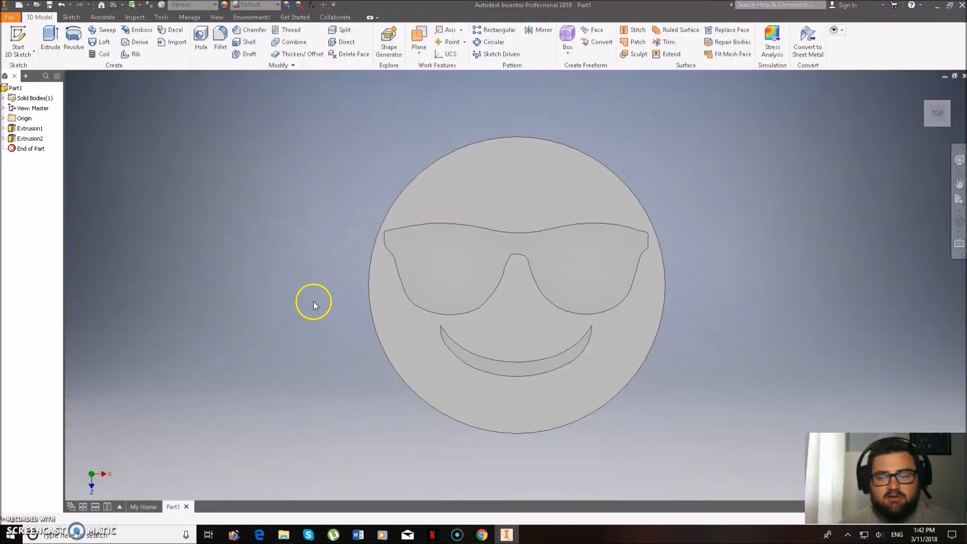
mouse_move(244, 271)
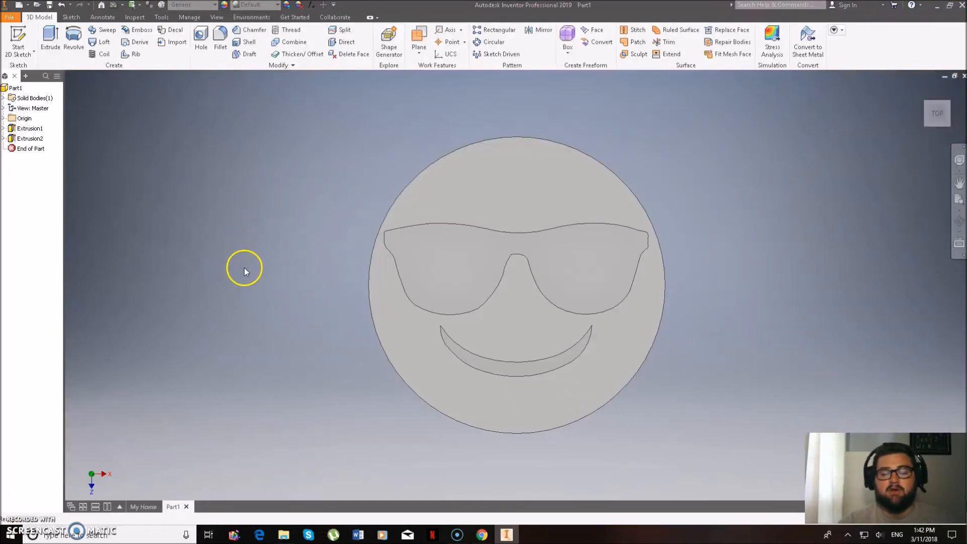
mouse_move(246, 231)
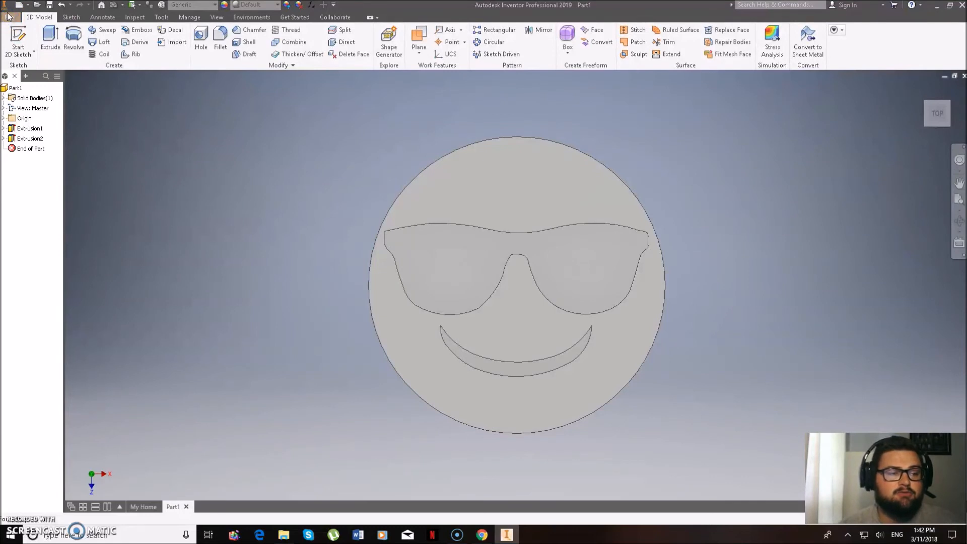
Step: Configure Send to 3D Print Service export as a binary millimetre STL, then close the save dialog
click(10, 17)
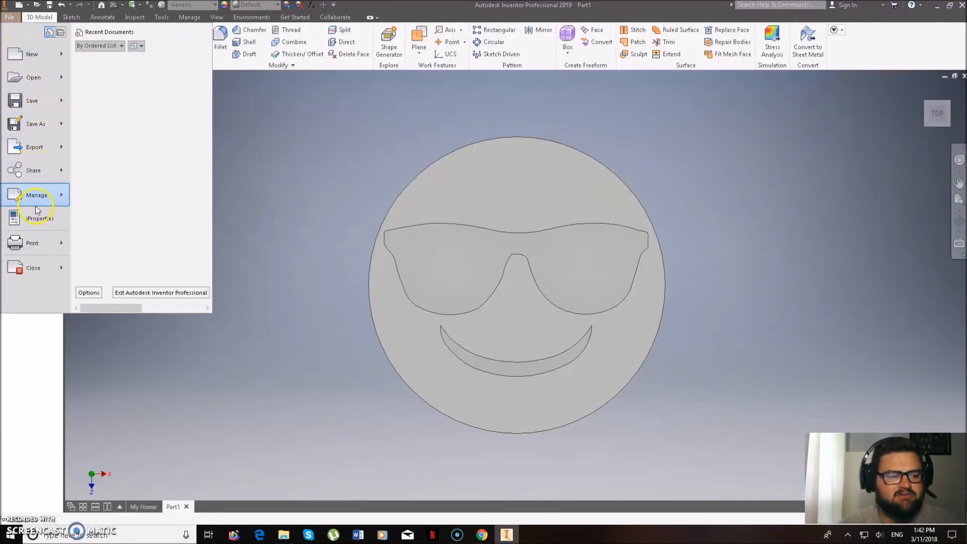
click(32, 242)
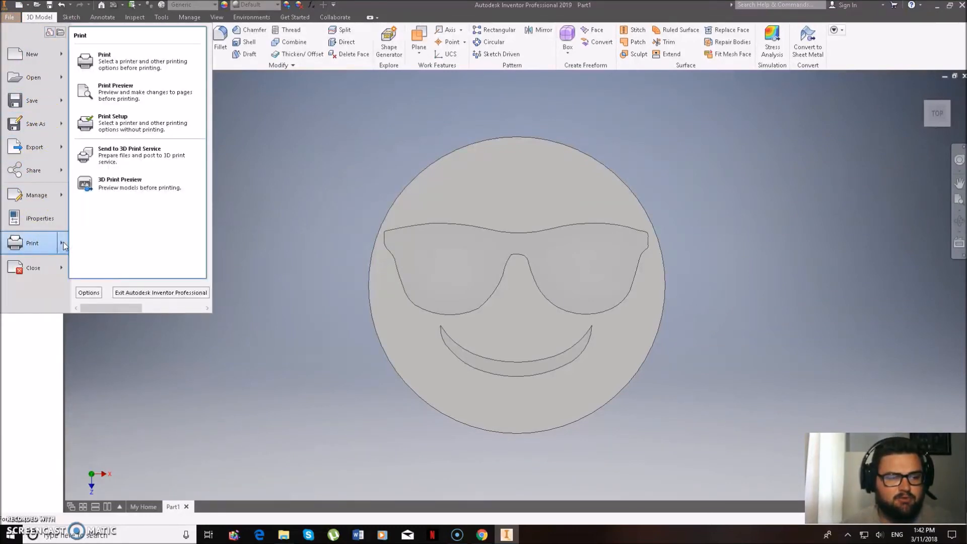
click(129, 155)
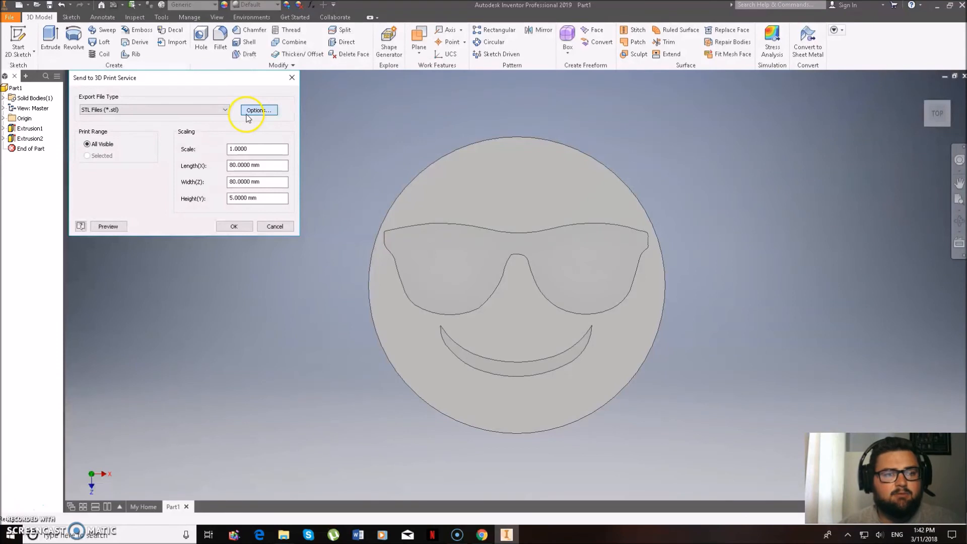
click(258, 110)
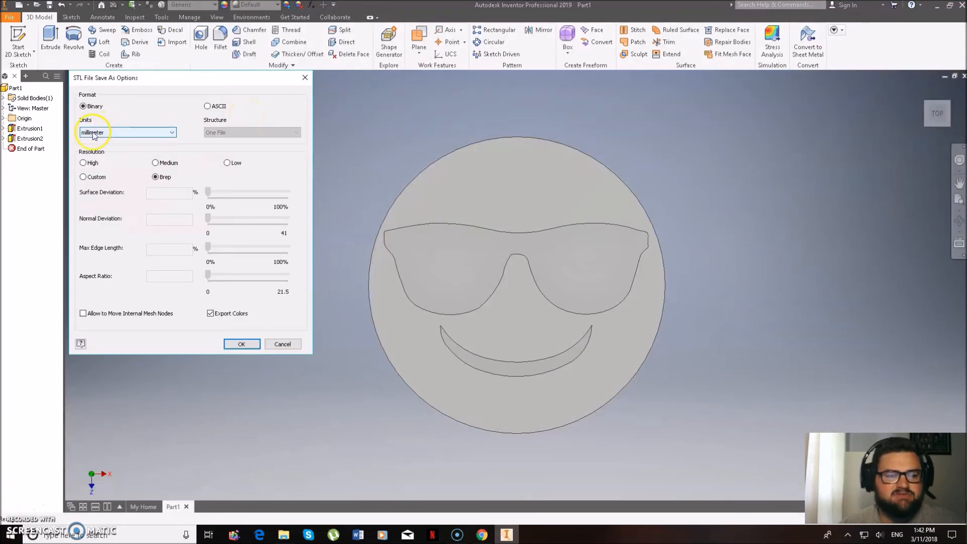
click(241, 343)
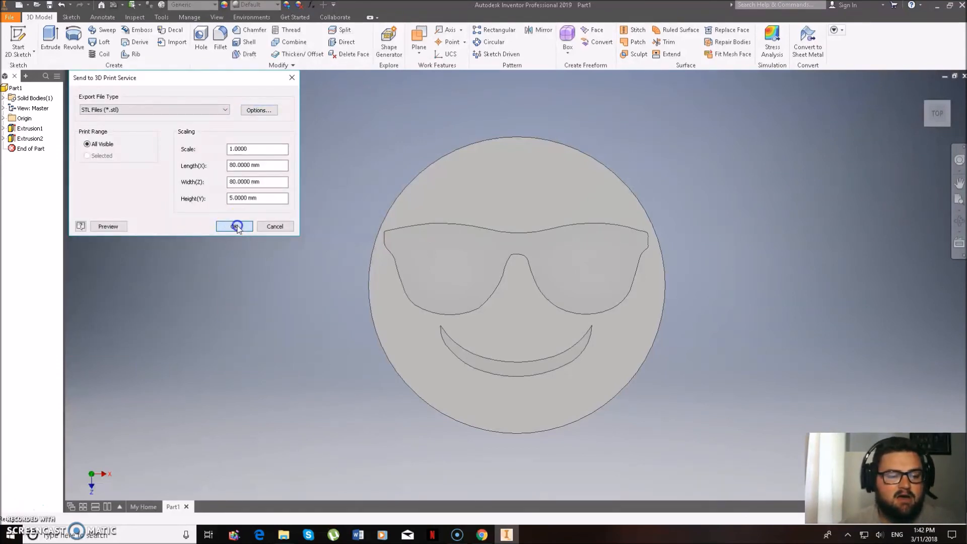
click(235, 227)
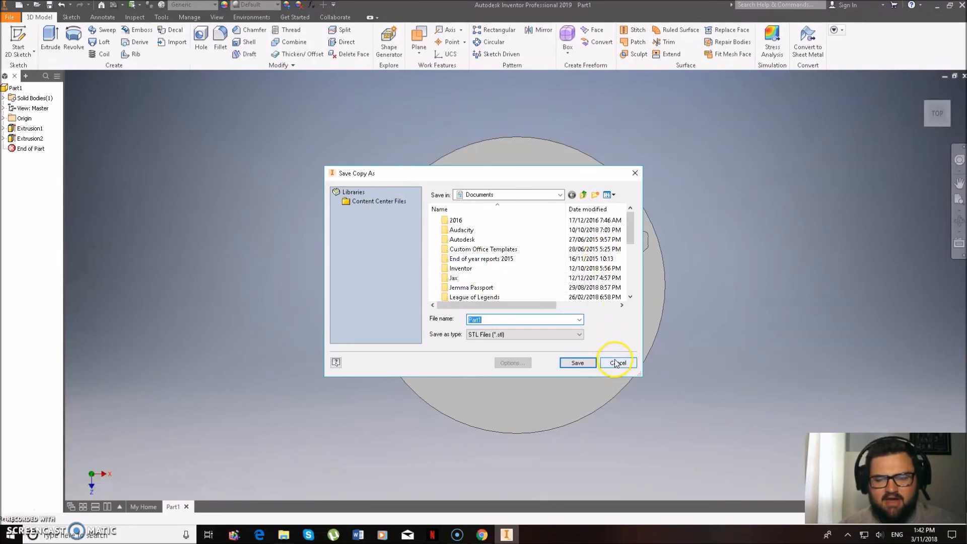
click(617, 363)
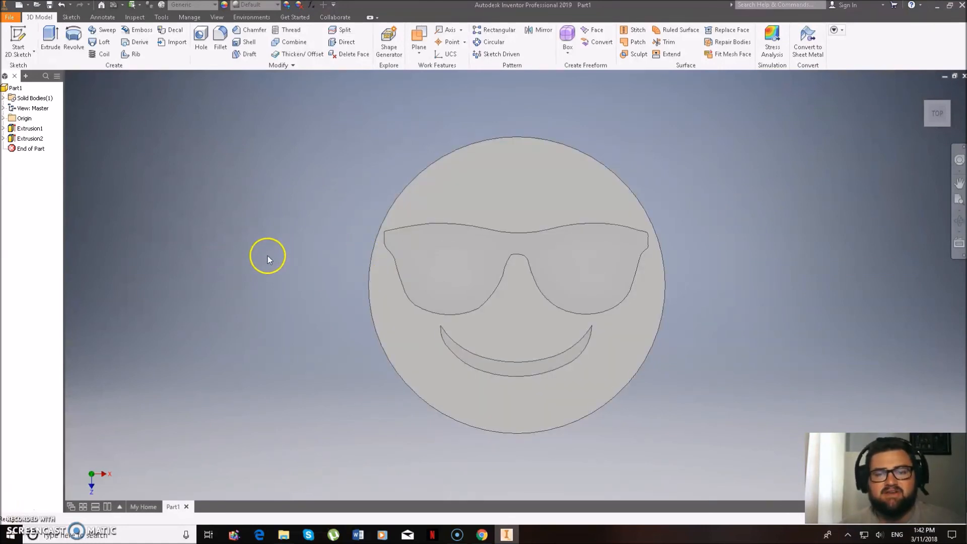
mouse_move(206, 276)
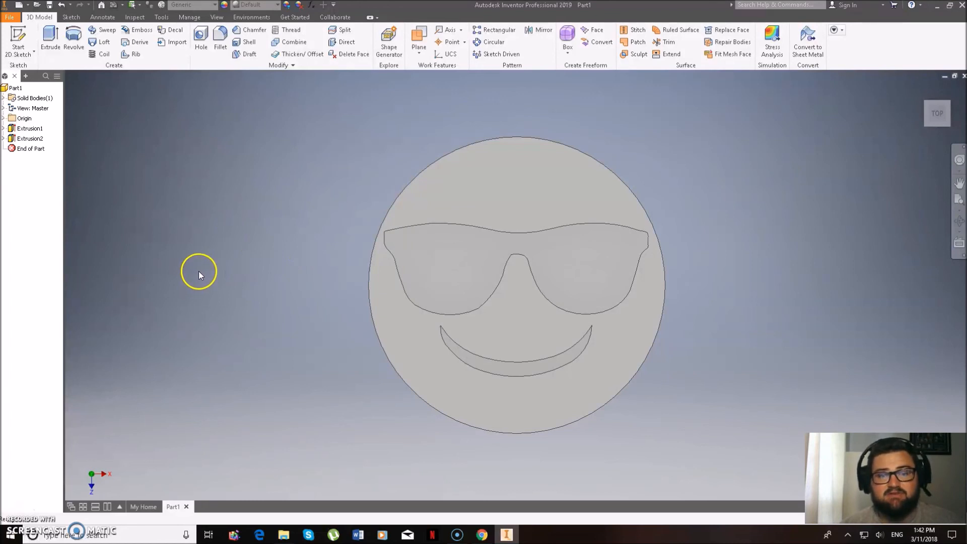
mouse_move(243, 311)
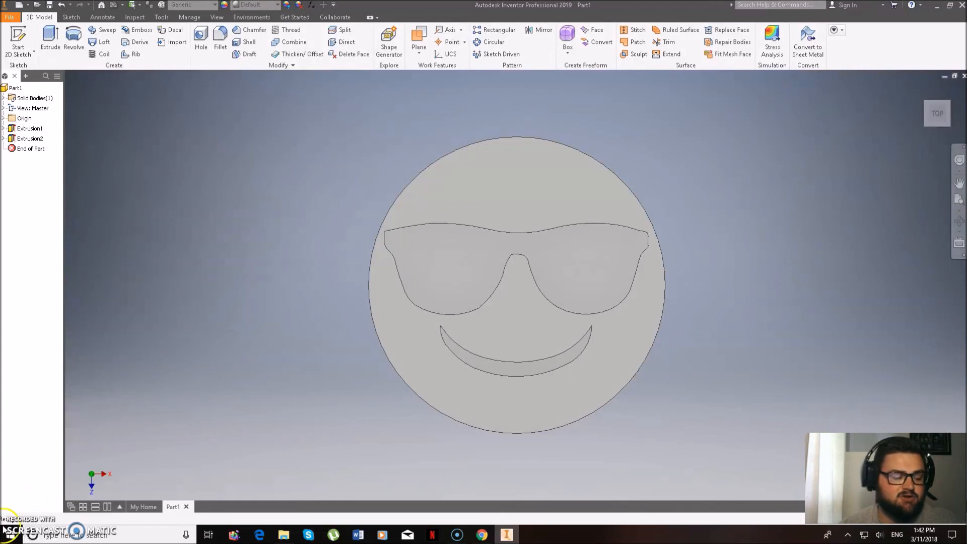
mouse_move(20, 504)
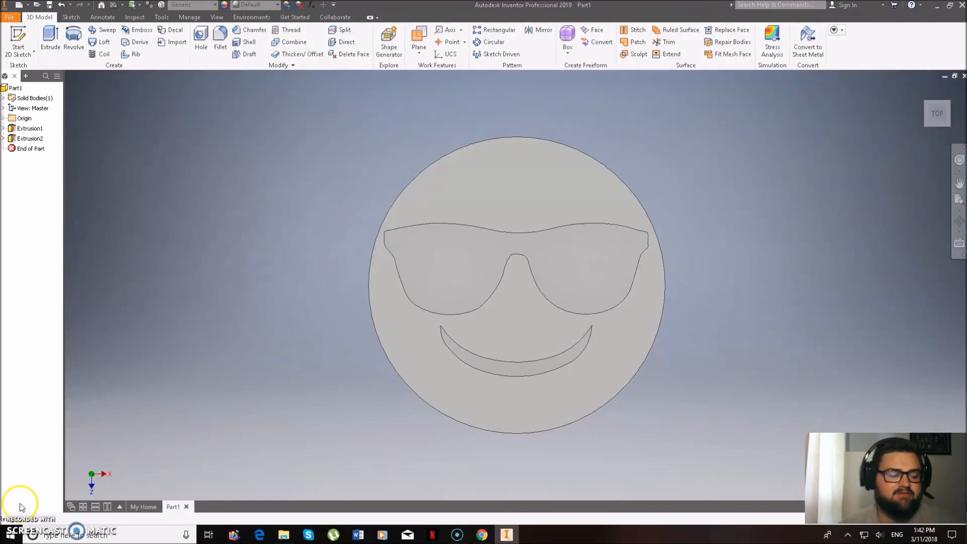